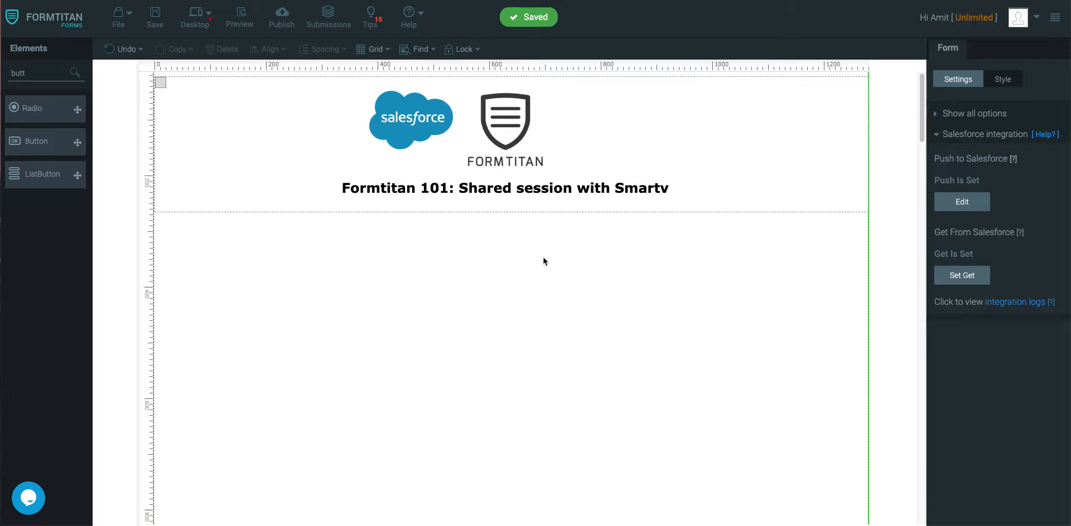
mouse_move(277, 94)
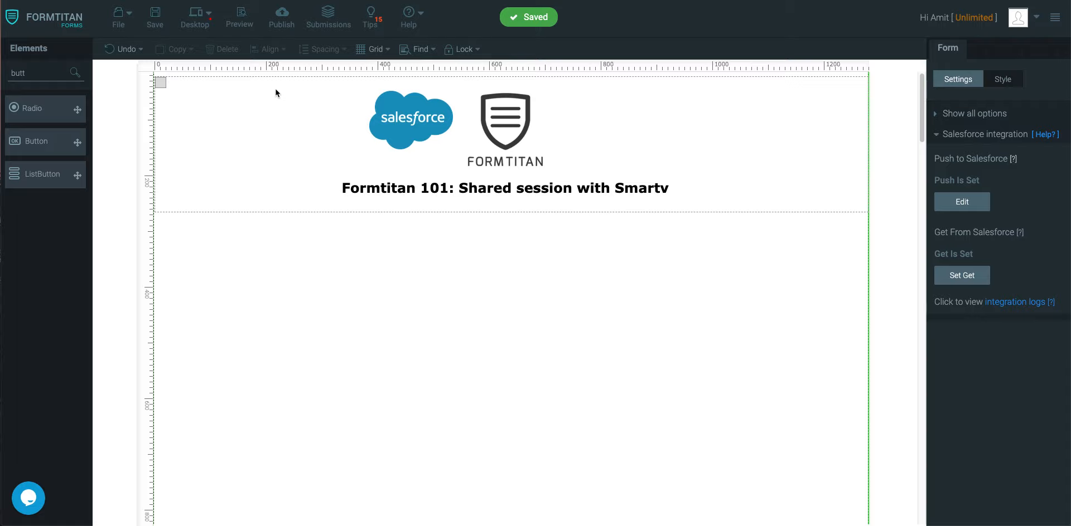
mouse_move(45, 120)
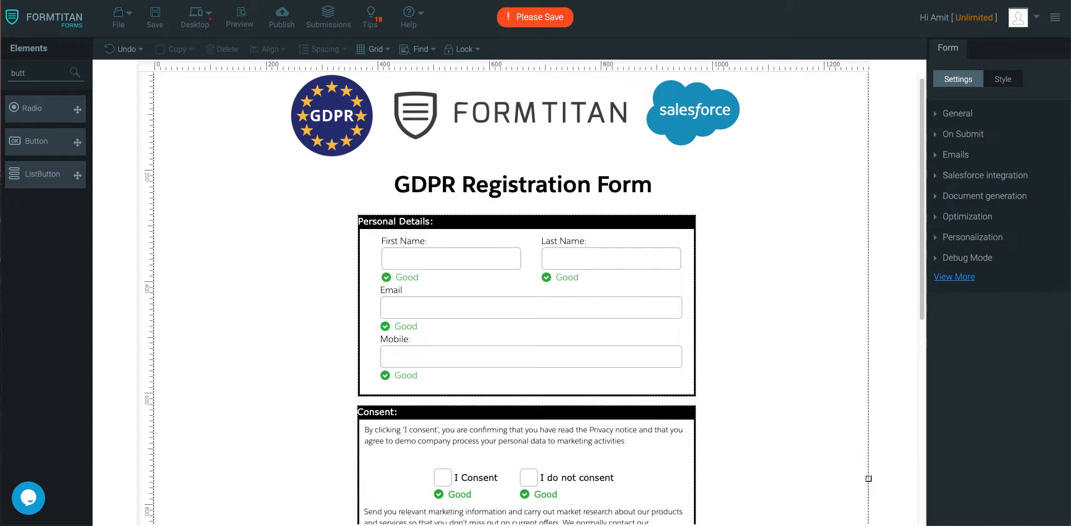
mouse_move(550, 337)
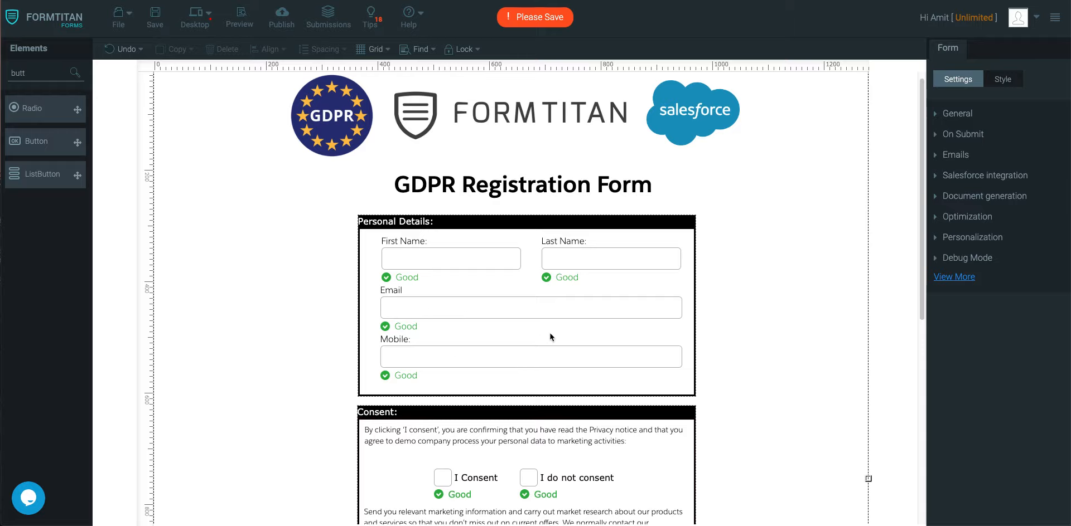
mouse_move(204, 53)
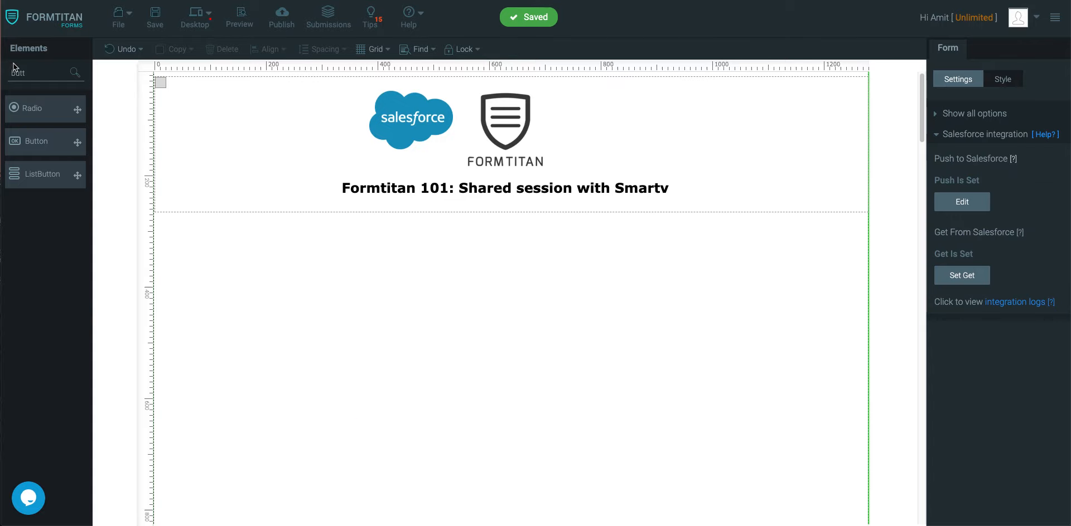
Search for and place the Address element, then search for the Button element
text(Address)
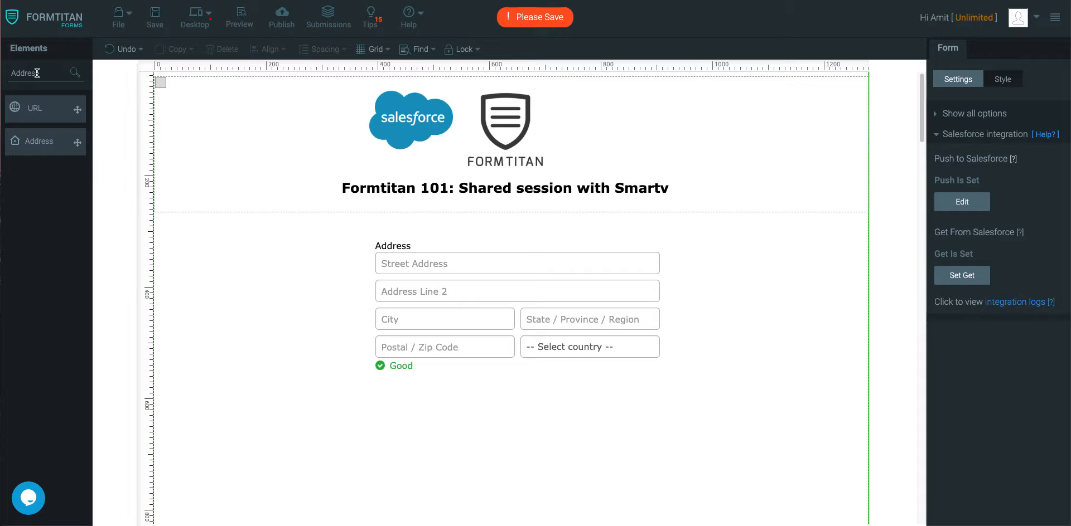
text(butt)
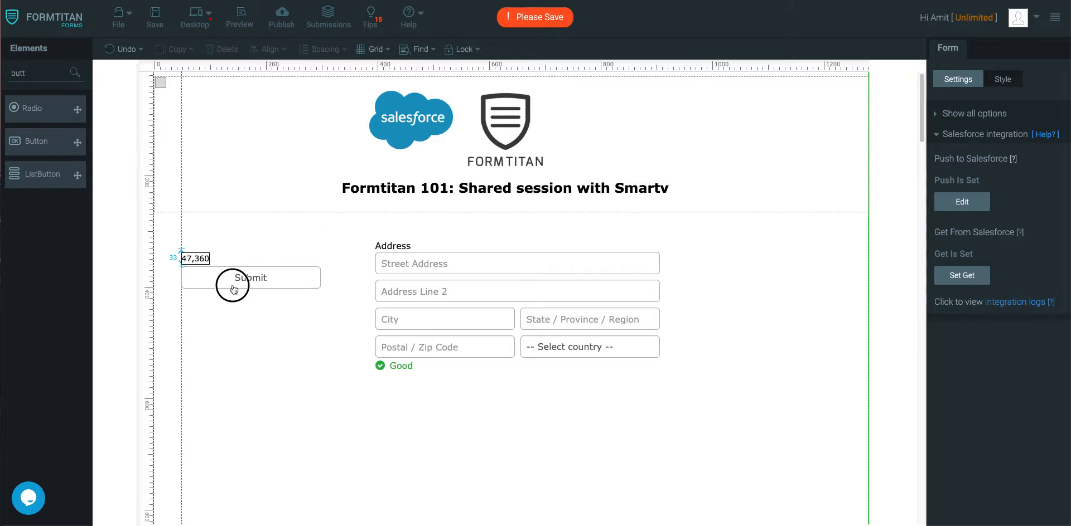
Place a 'Go to GDPR form' button right of the address and set its type to Redirect
drag(250, 277, 723, 223)
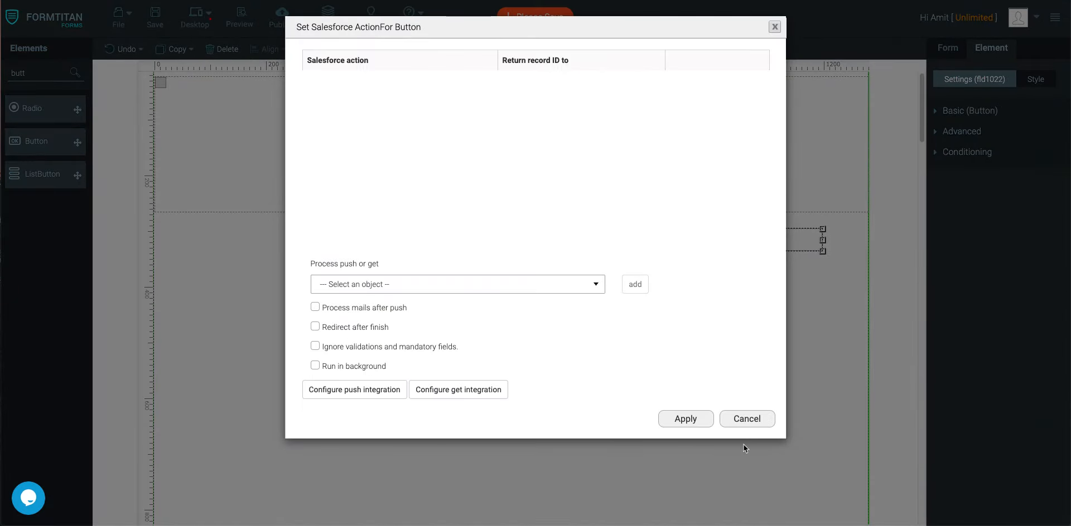
click(745, 419)
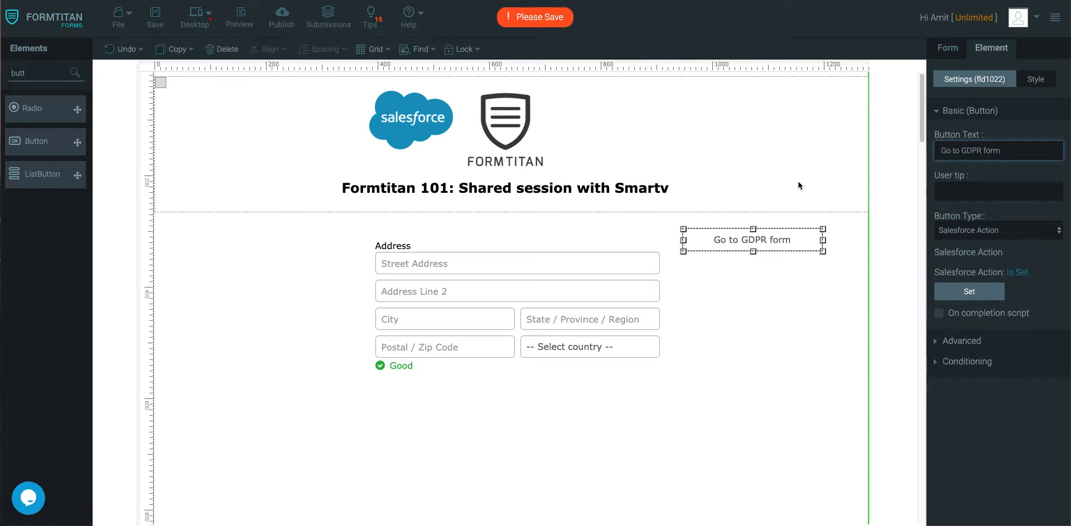
click(997, 231)
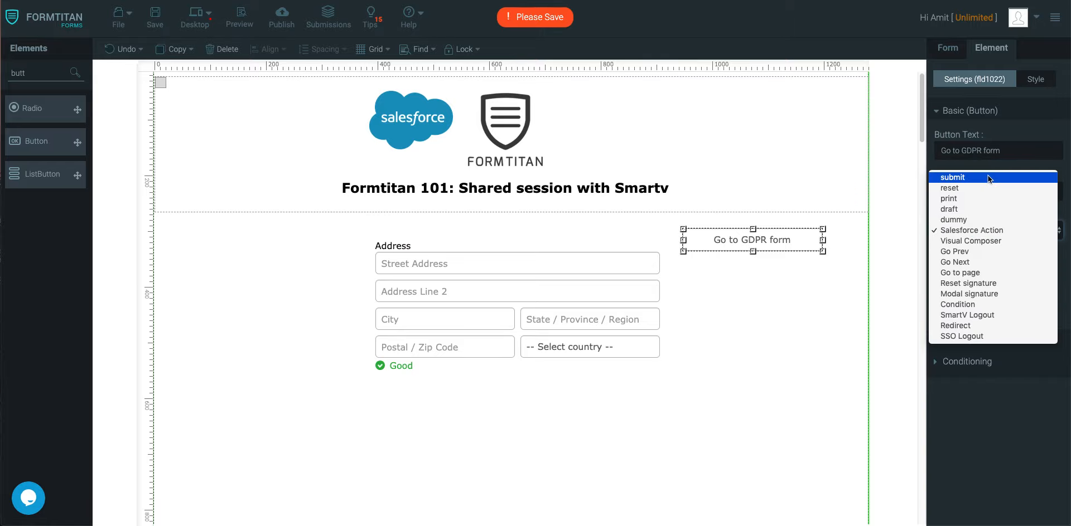
click(955, 326)
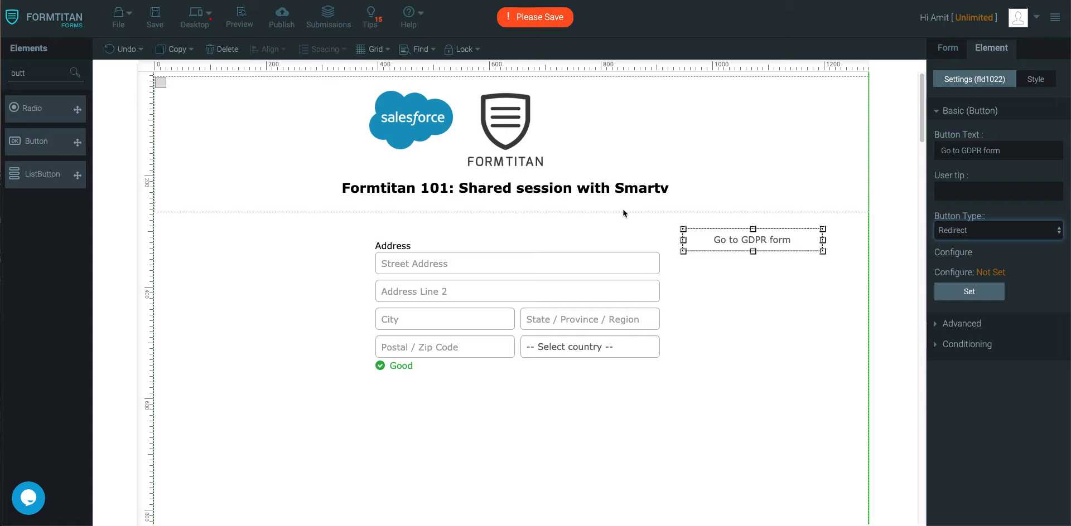
click(968, 292)
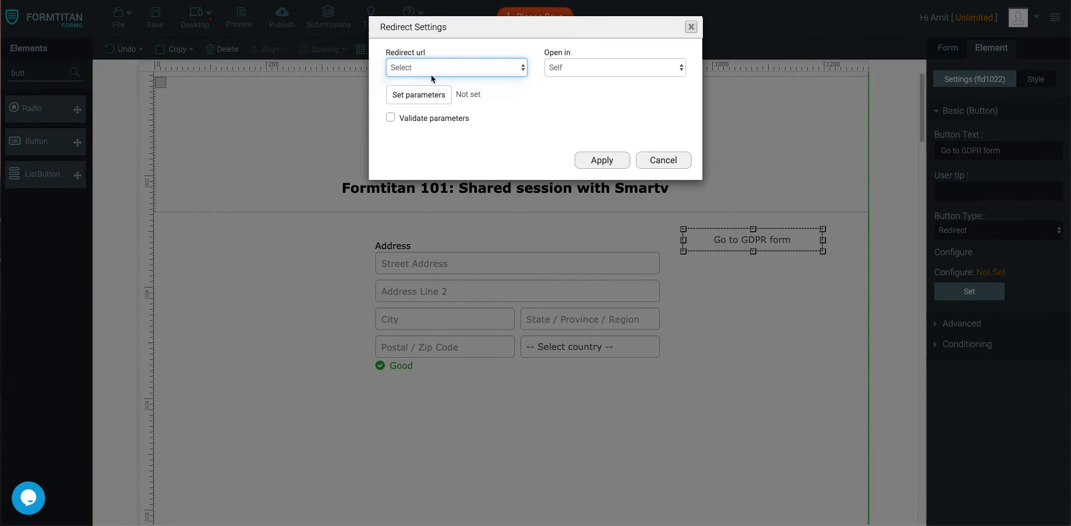
Copy the GDPR form's published URL and apply it as the button's redirect target
click(661, 160)
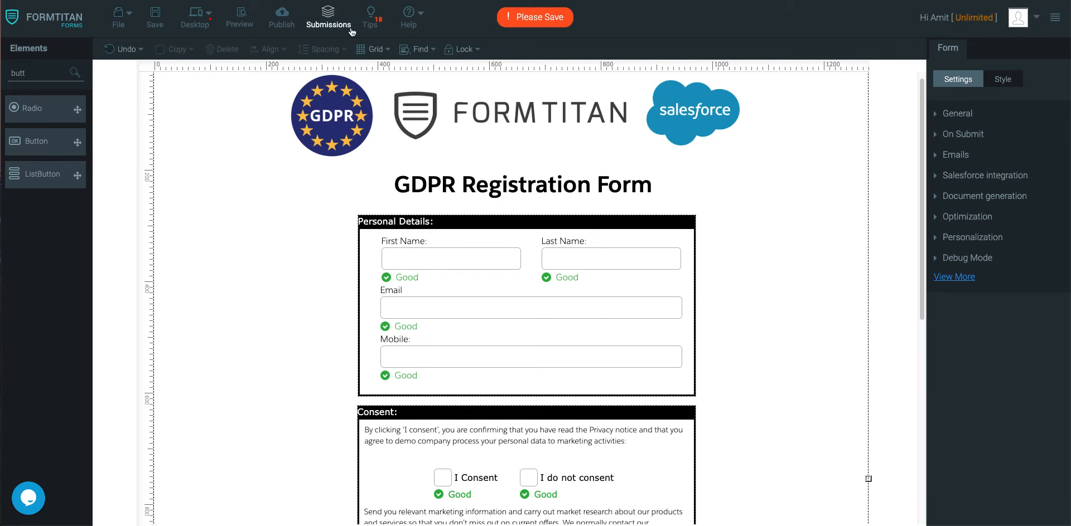
click(280, 18)
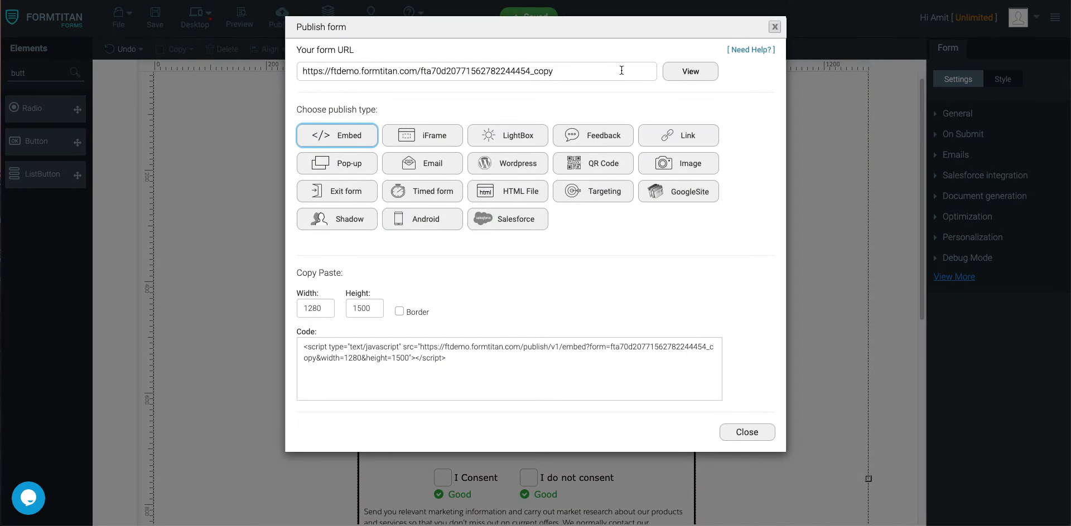
triple_click(475, 71)
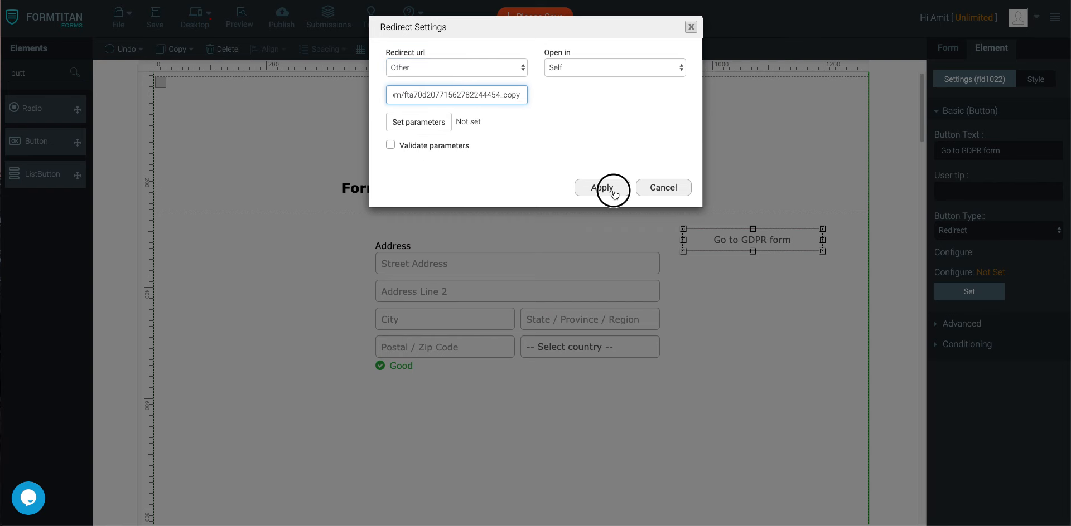
click(601, 188)
text(s)
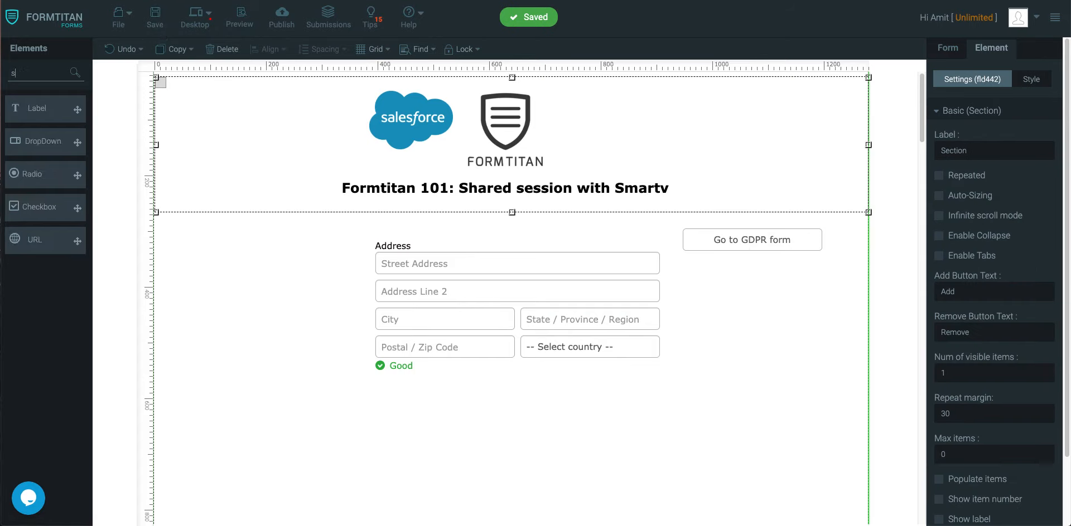
Place a SmartV element and map it to the Salesforce Contact object
text(mart)
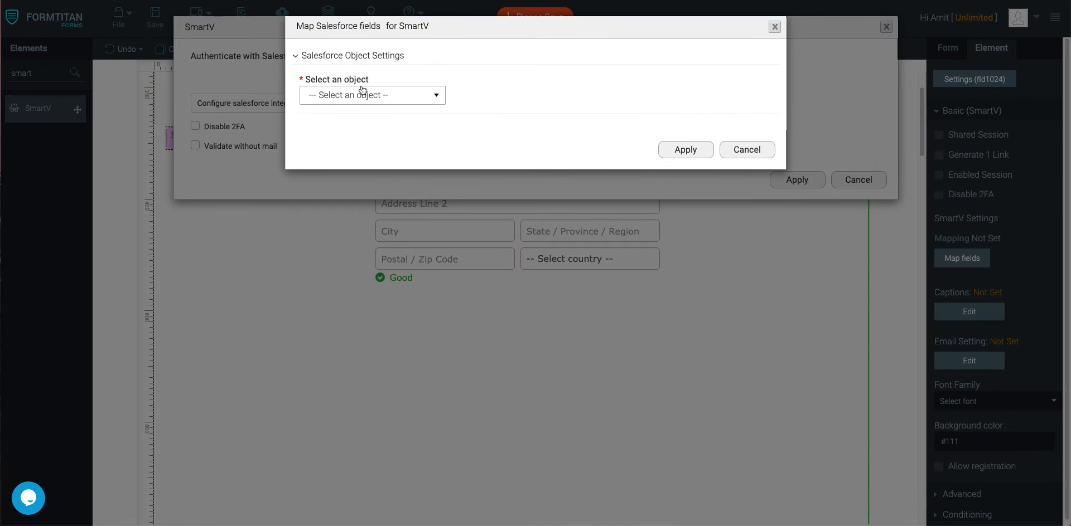
text(contac)
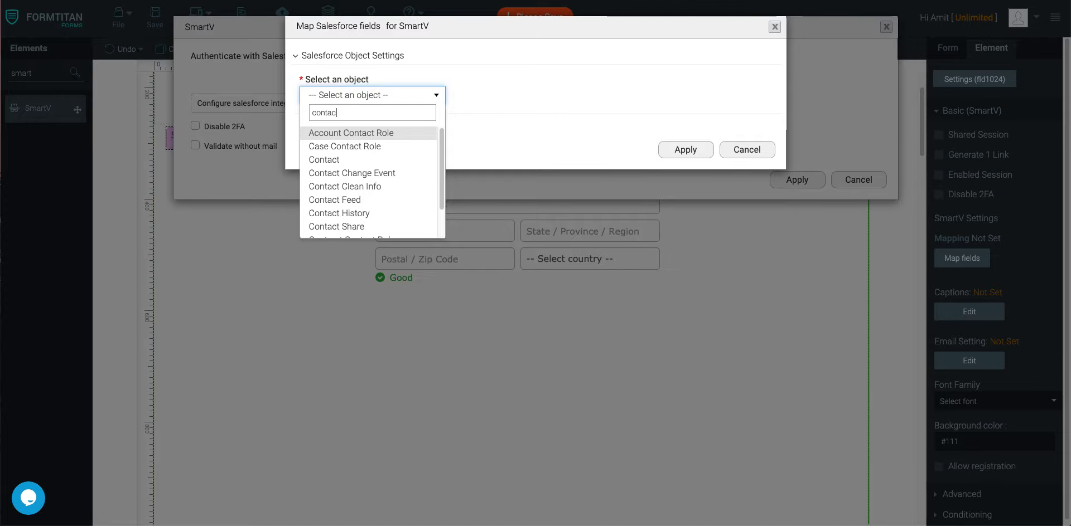
click(323, 160)
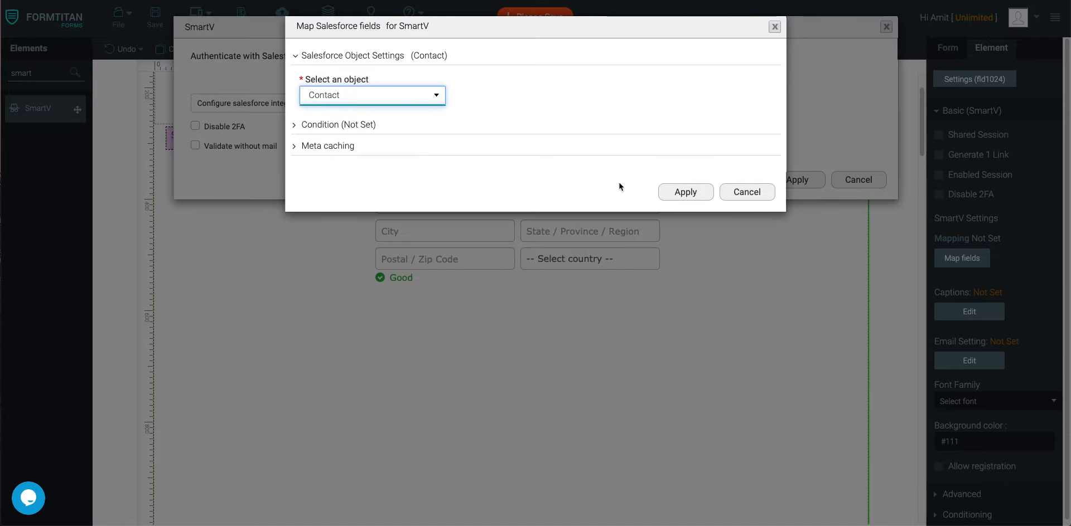
mouse_move(695, 198)
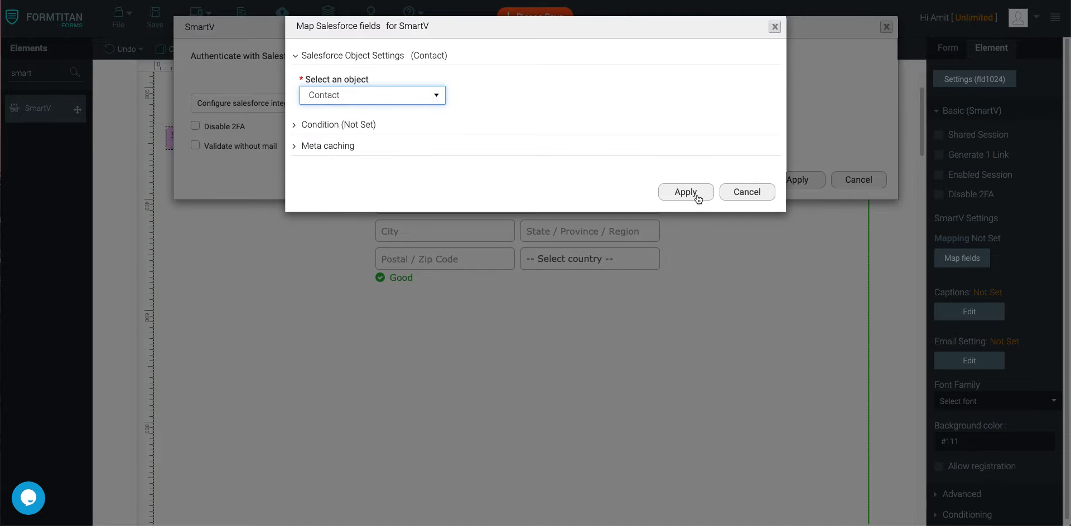
click(685, 192)
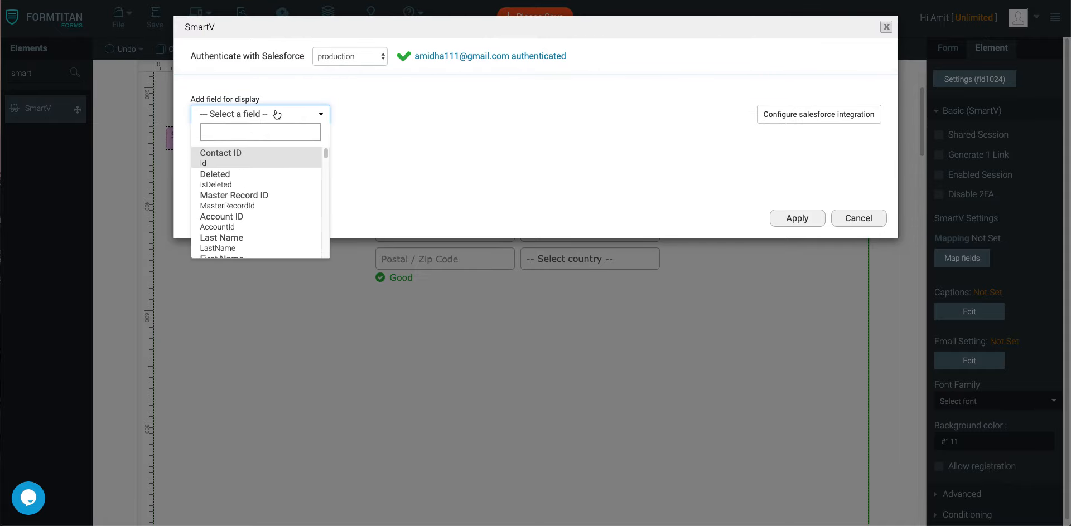
Add Contact ID, Email and Form Titan Secret Key fields, marking Email as email and Contact ID as value
click(221, 152)
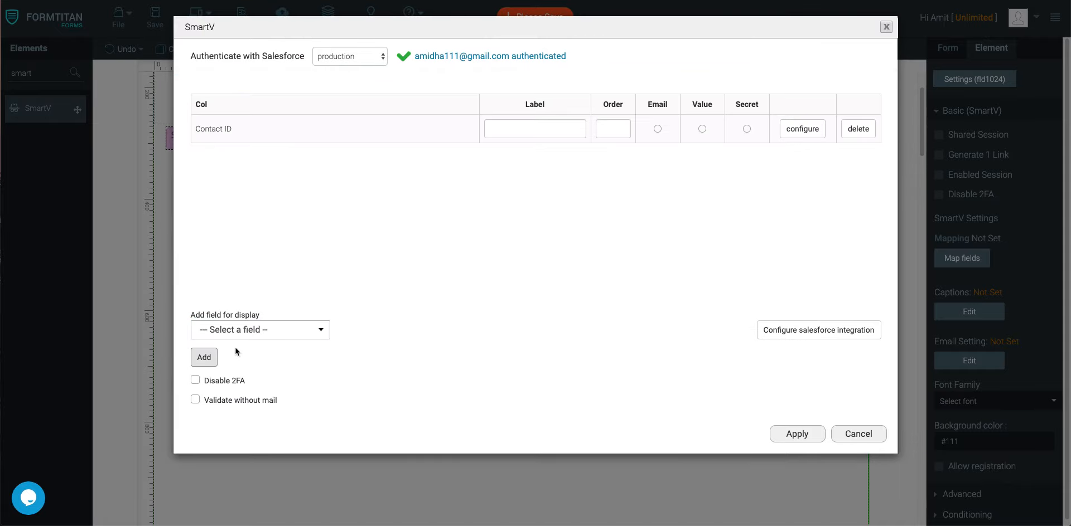
click(260, 330)
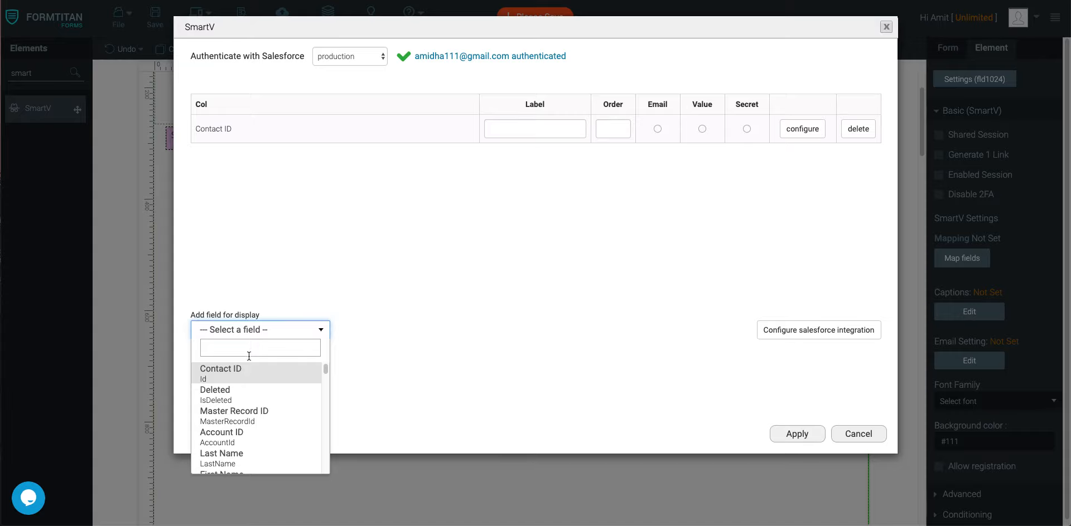
text(email)
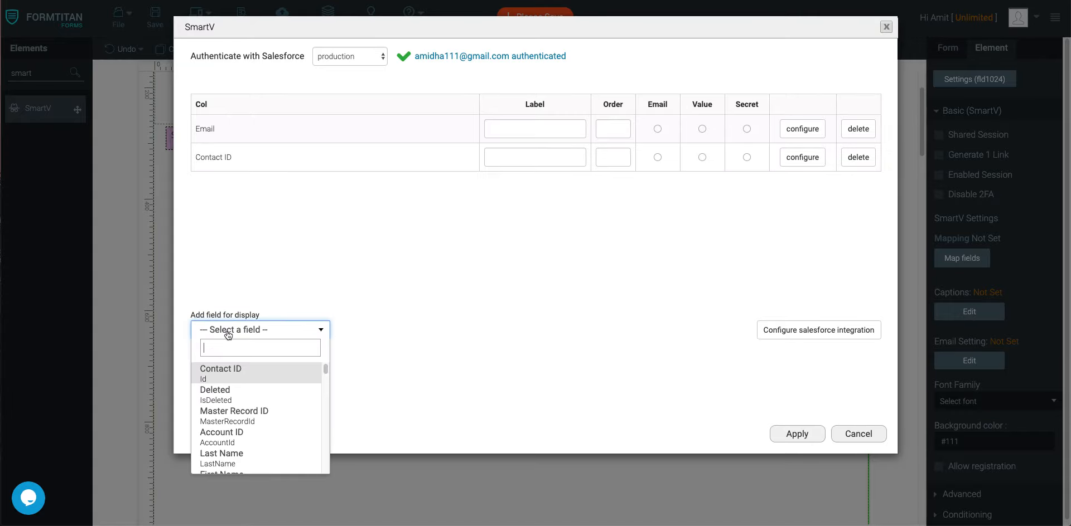
text(sec)
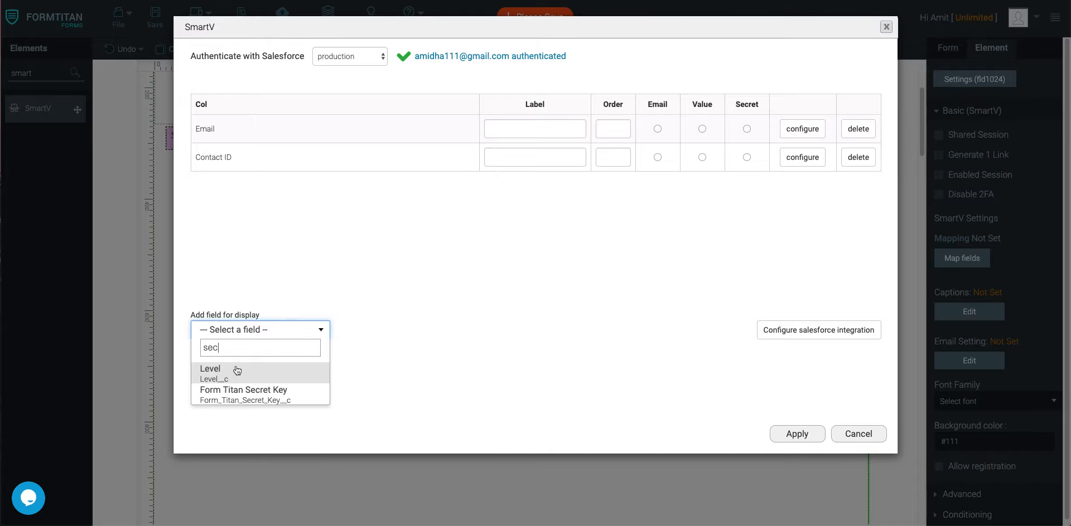
click(243, 390)
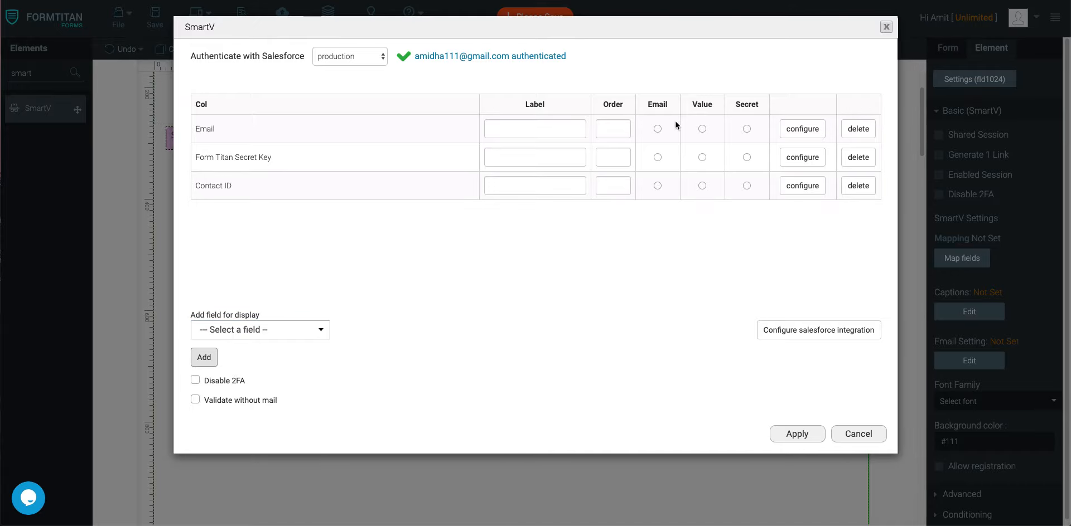
click(657, 128)
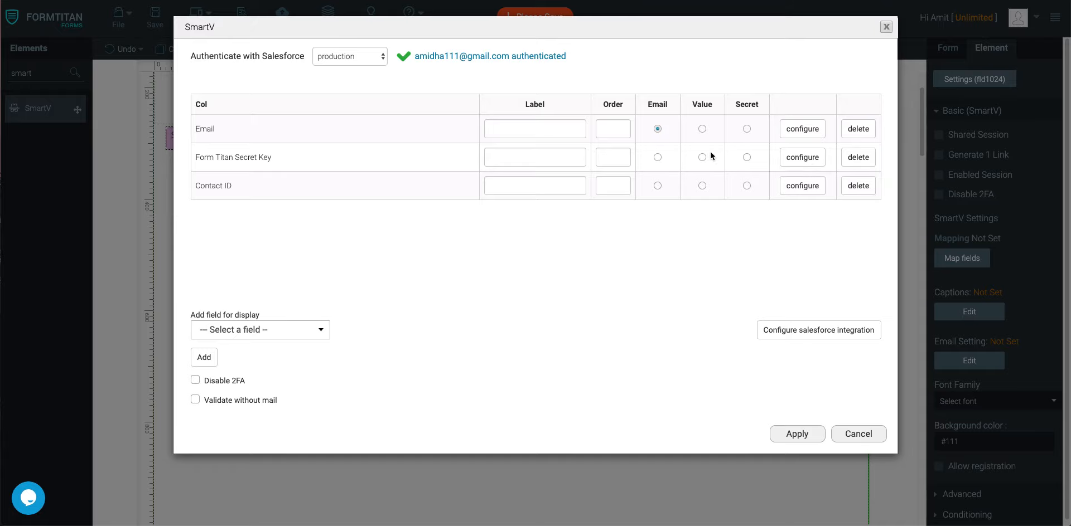
click(702, 185)
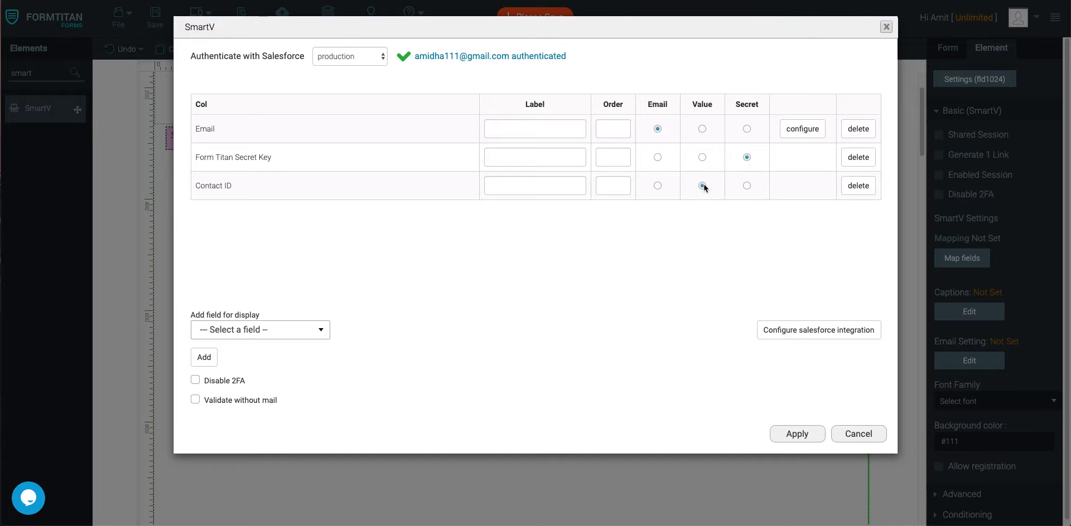
click(797, 434)
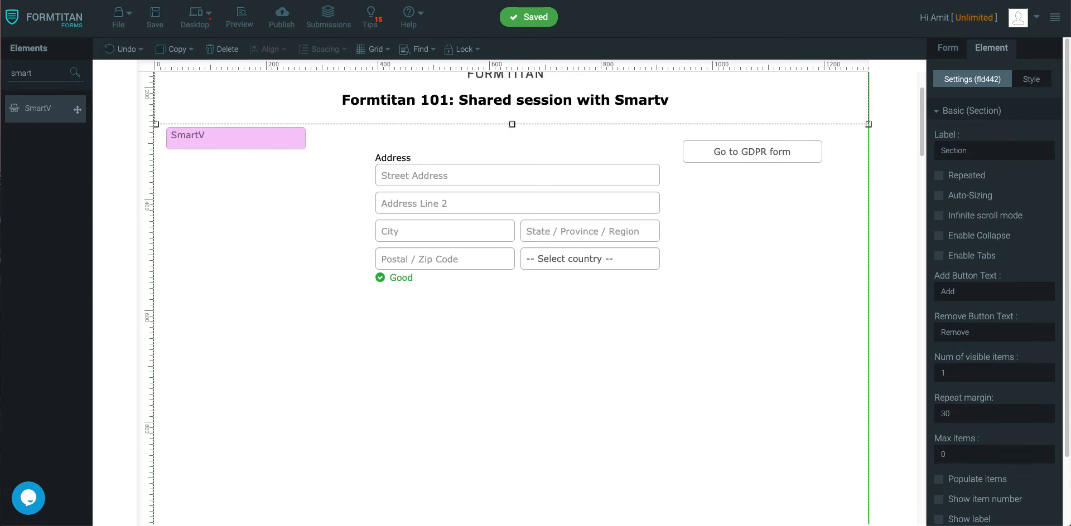
Add a SmartV element to the GDPR form and map it to the Contact object
click(751, 152)
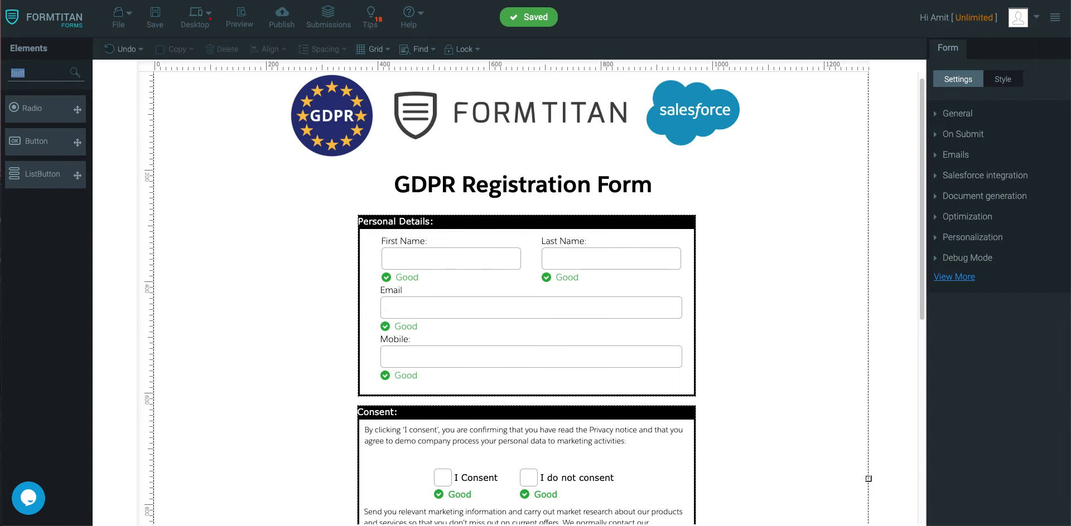
text(smartv)
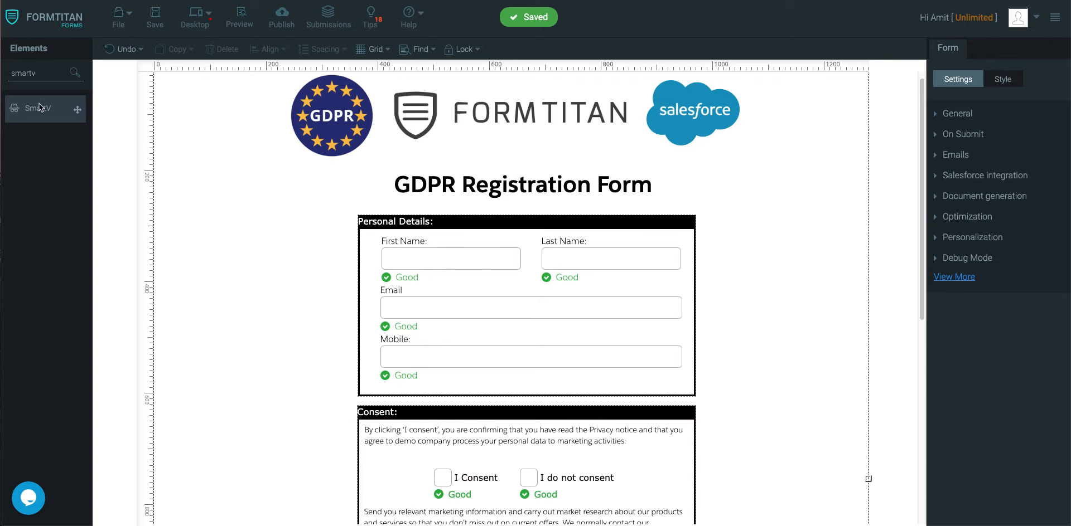
click(37, 108)
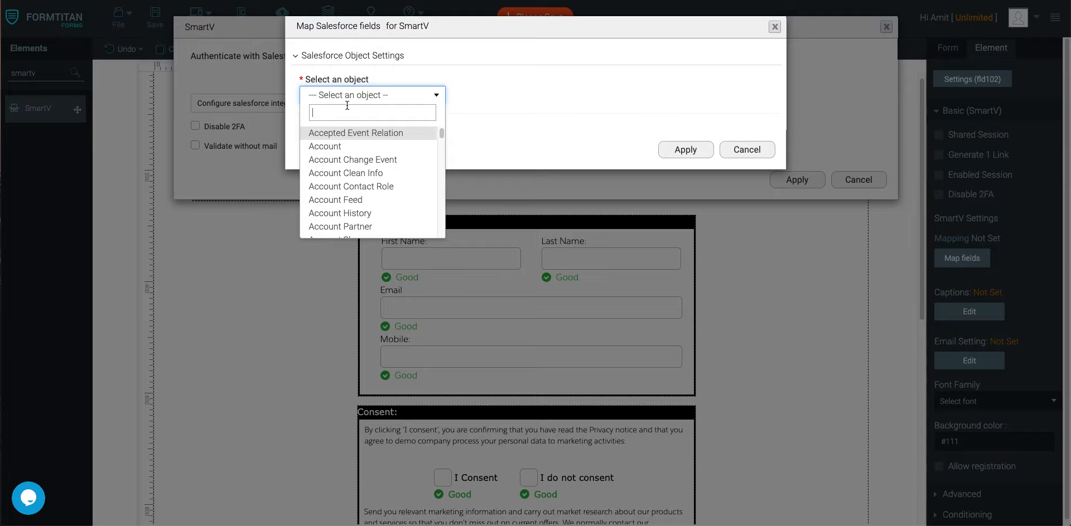
text(cont)
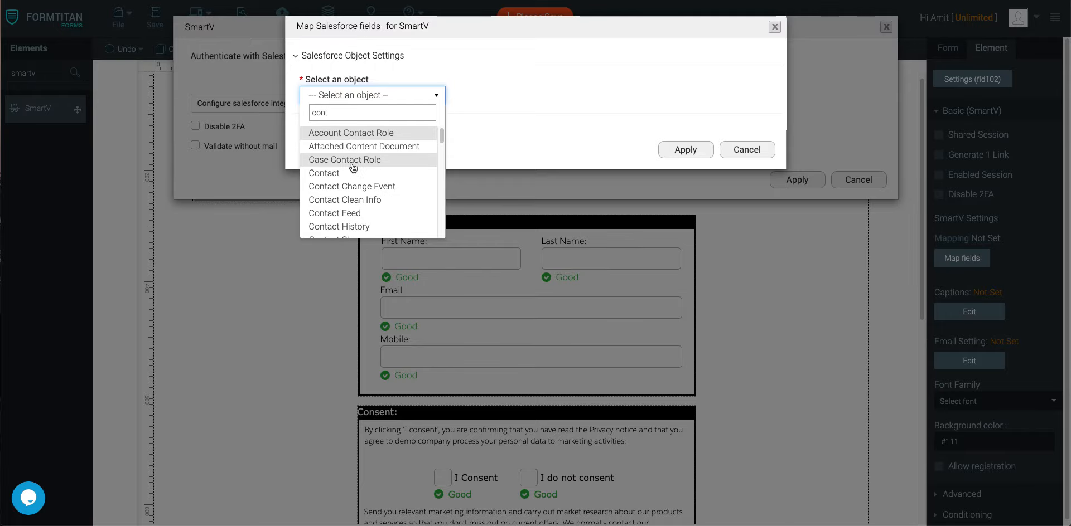
click(324, 173)
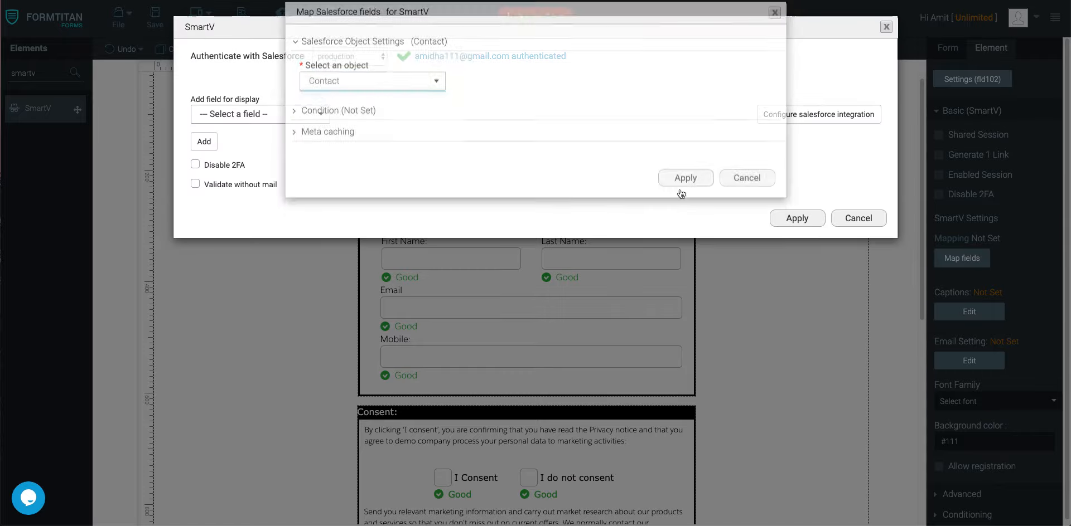
Add Contact ID, Email and Form Titan Secret Key, marking Email as email and Contact ID as value
click(259, 114)
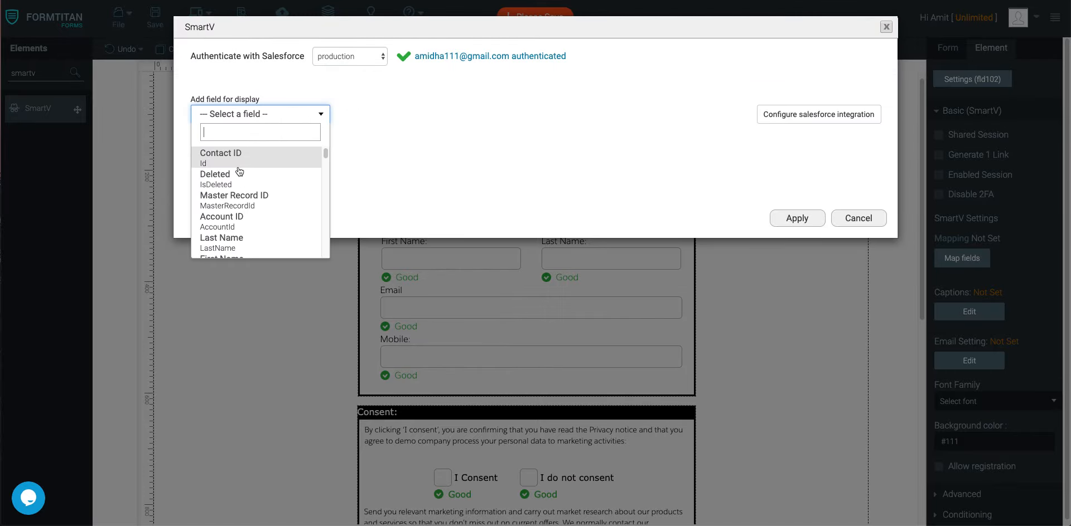
click(220, 153)
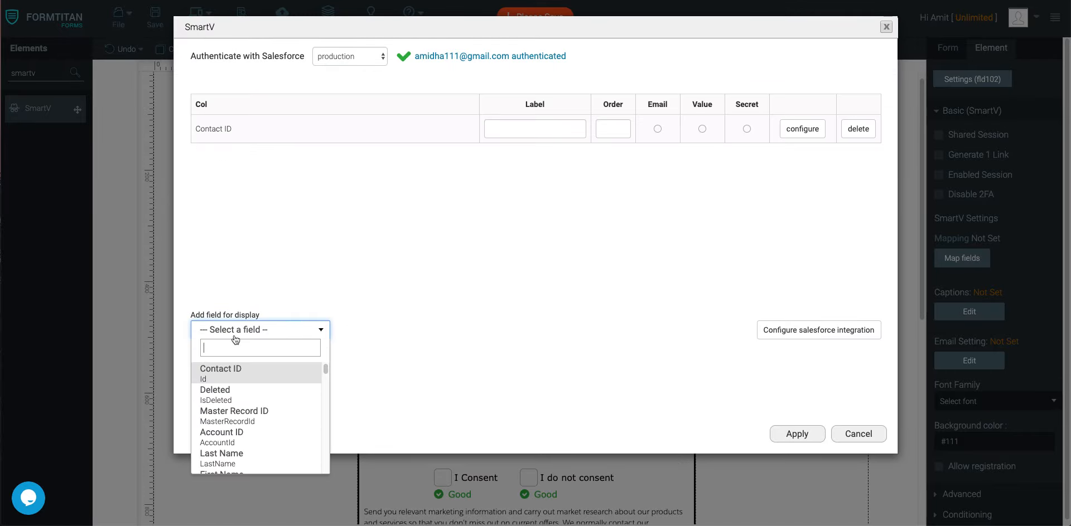
click(259, 329)
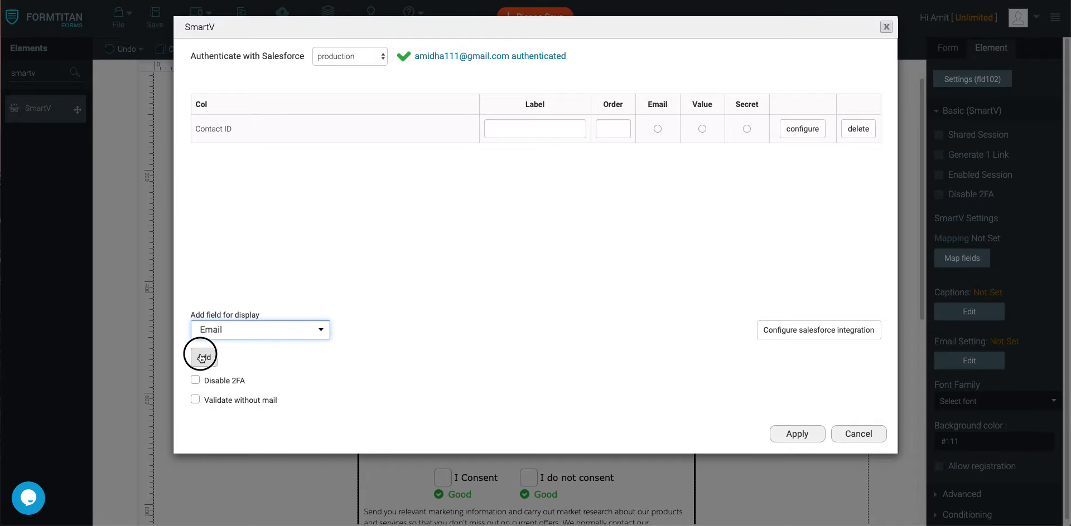
click(201, 355)
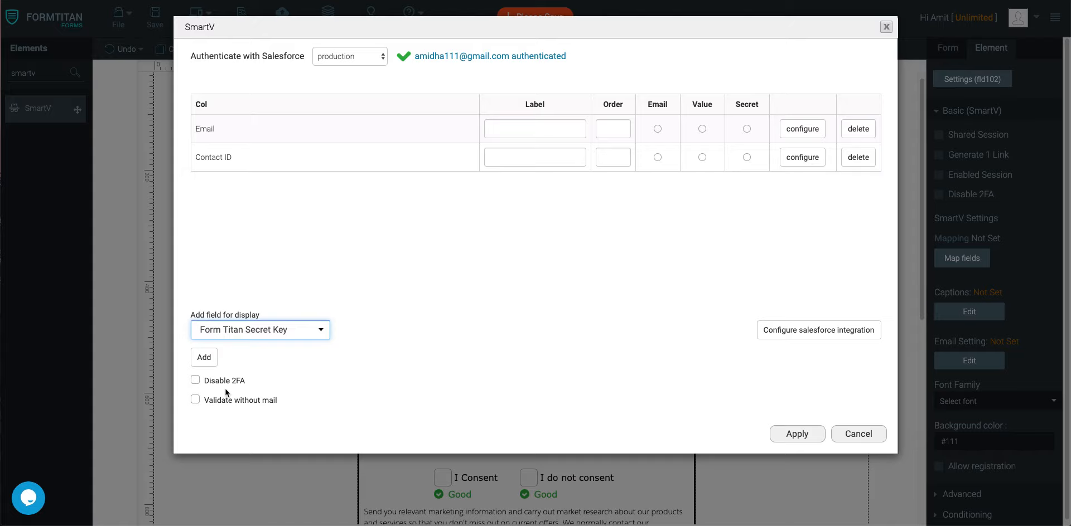
click(203, 357)
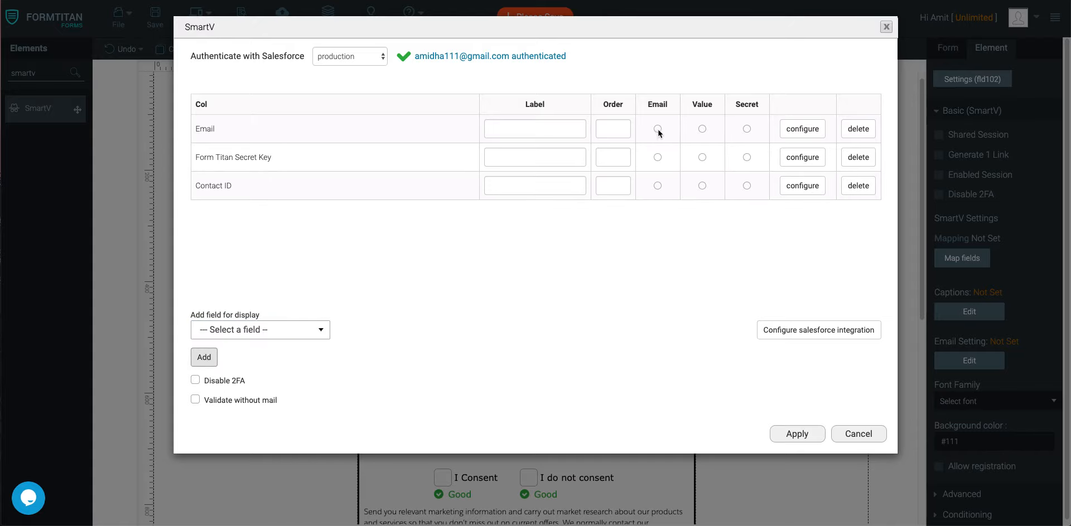
click(657, 128)
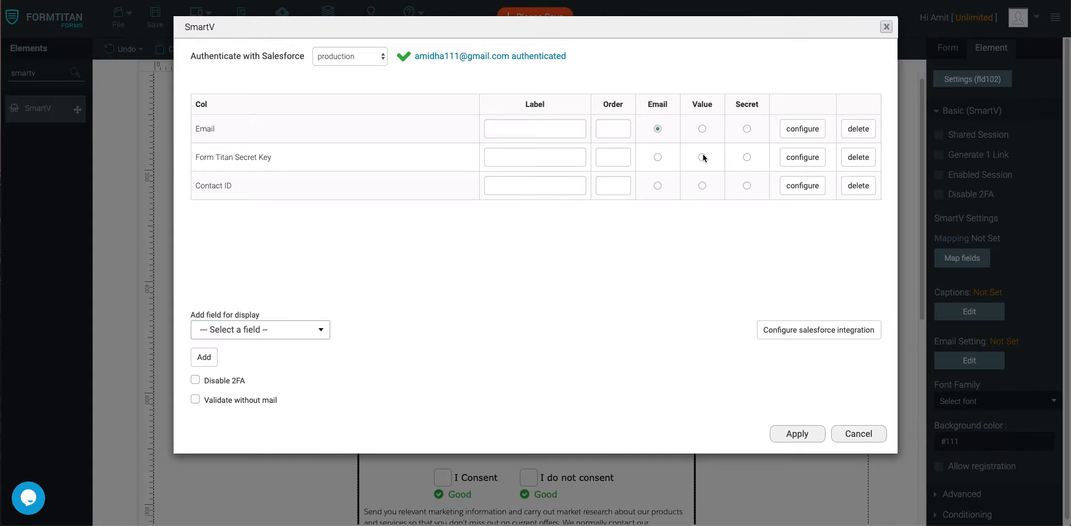
mouse_move(701, 186)
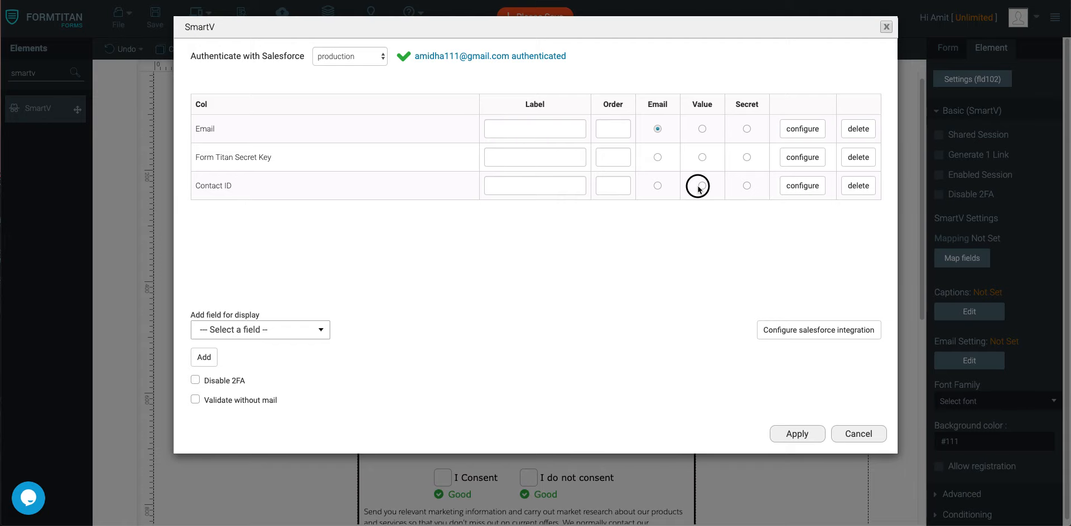
click(702, 186)
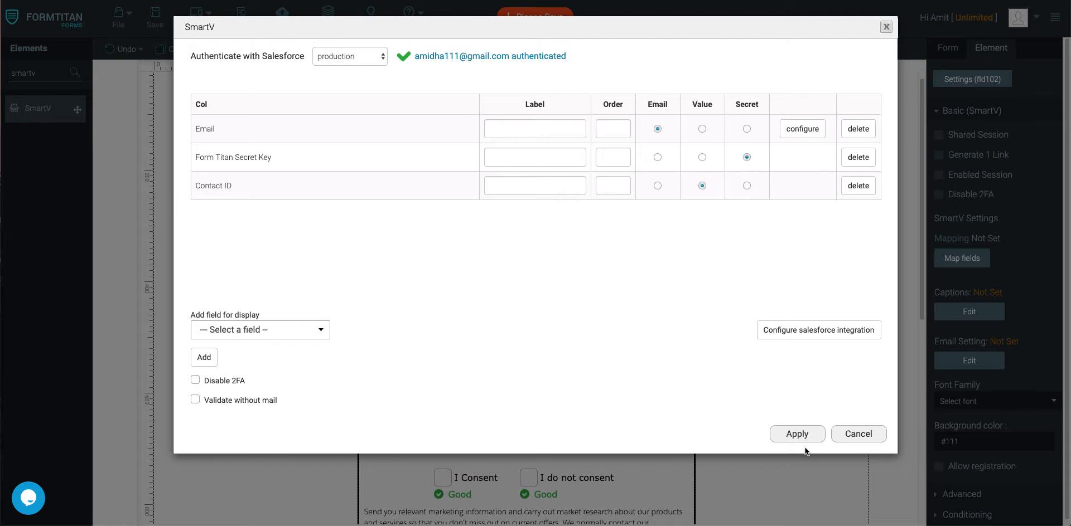
Apply the SmartV mapping, save the GDPR form, and preview the shared-session form
click(796, 433)
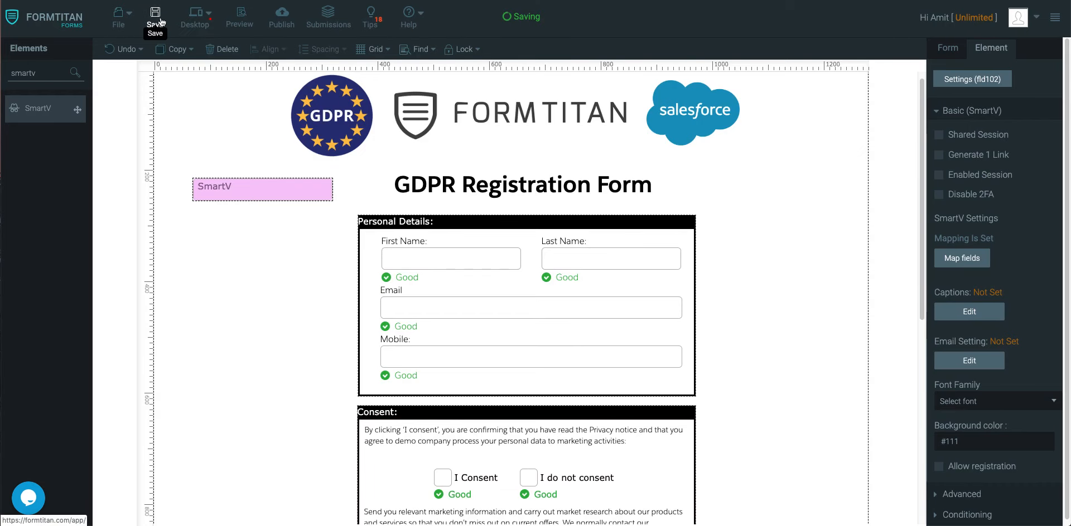
click(155, 19)
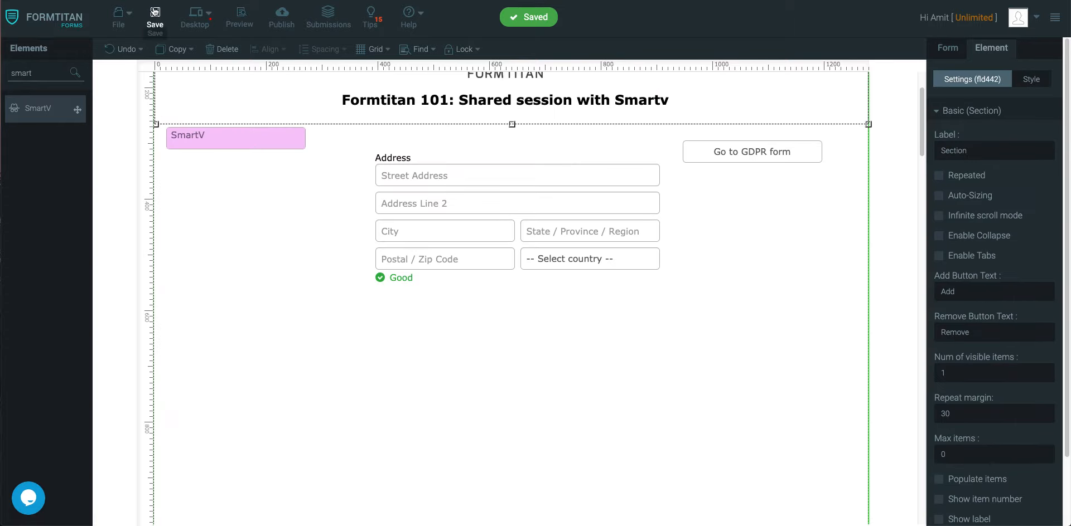
click(239, 16)
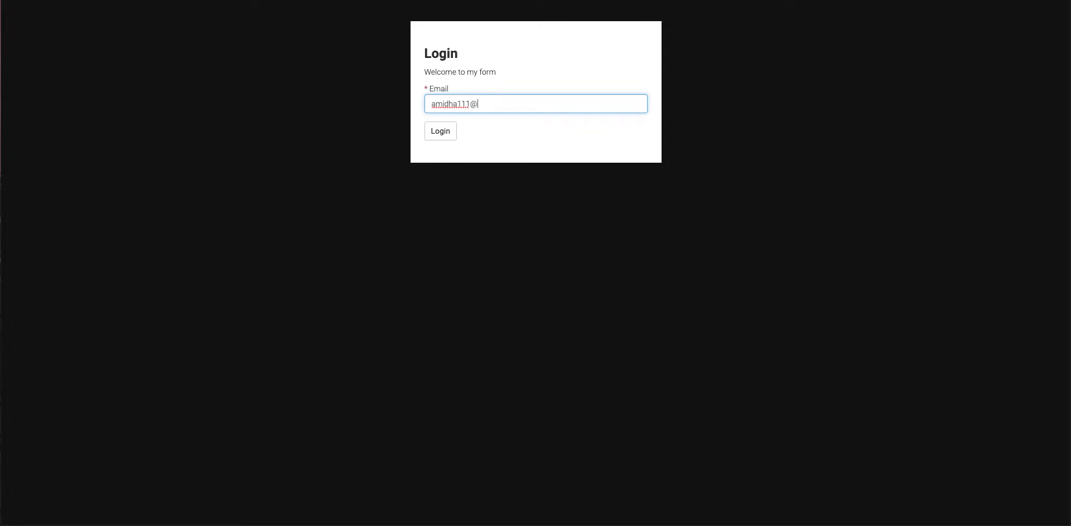
Log in with the email and the emailed verification code, then close the preview
click(440, 130)
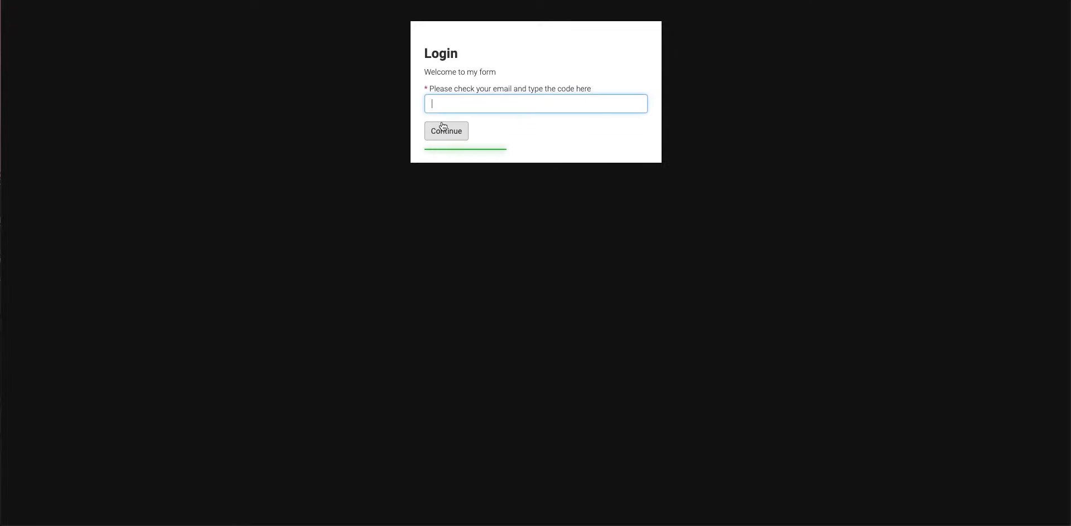
click(445, 130)
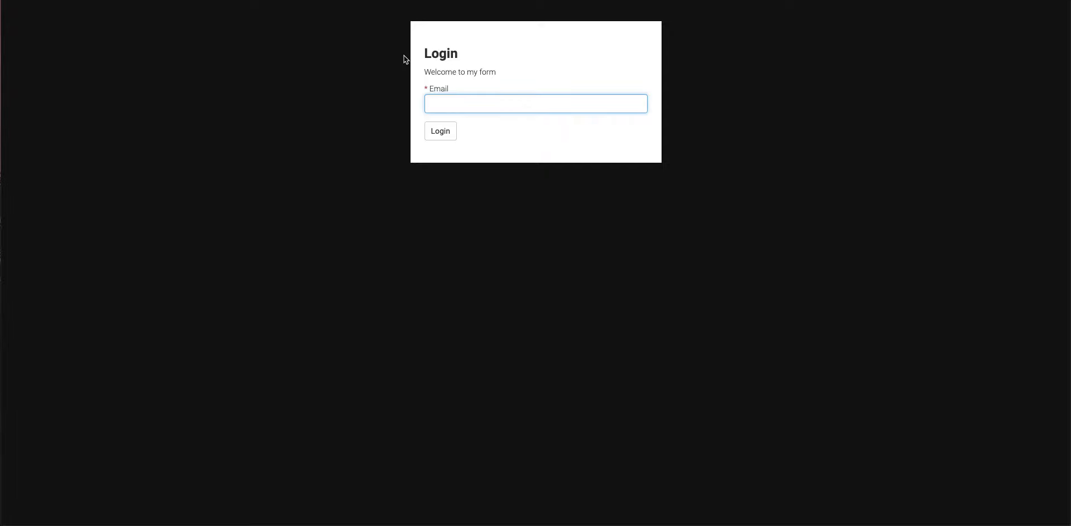
click(239, 17)
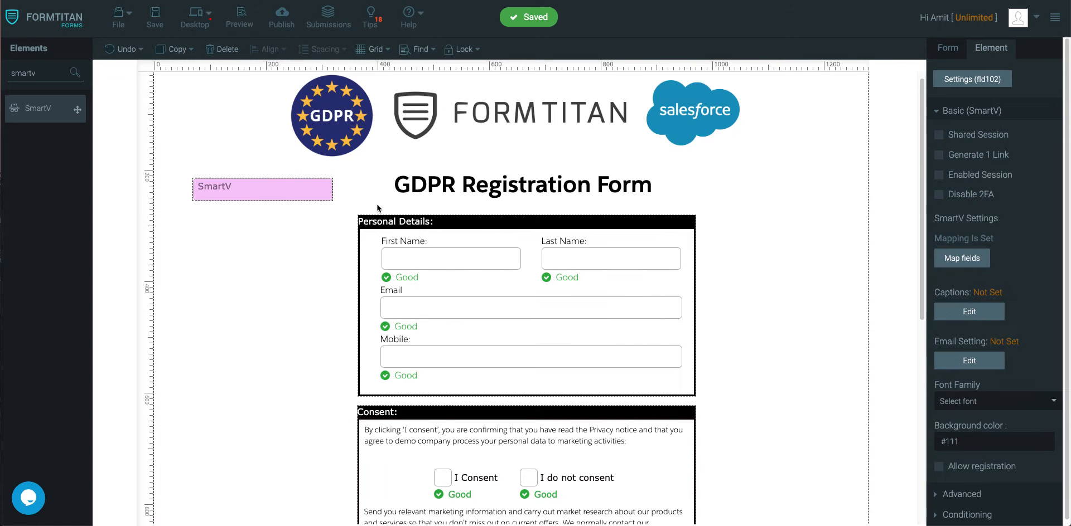
mouse_move(971, 177)
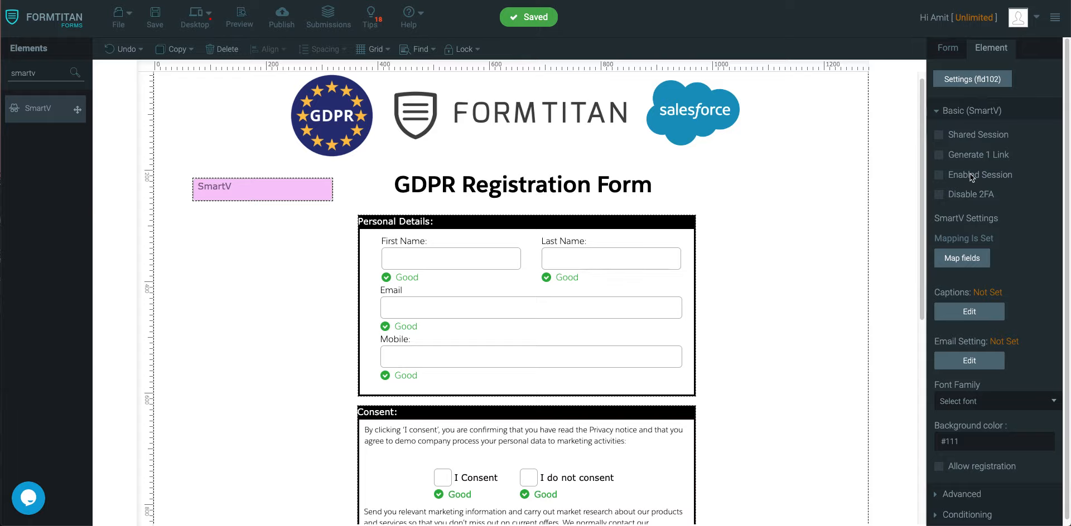
mouse_move(959, 251)
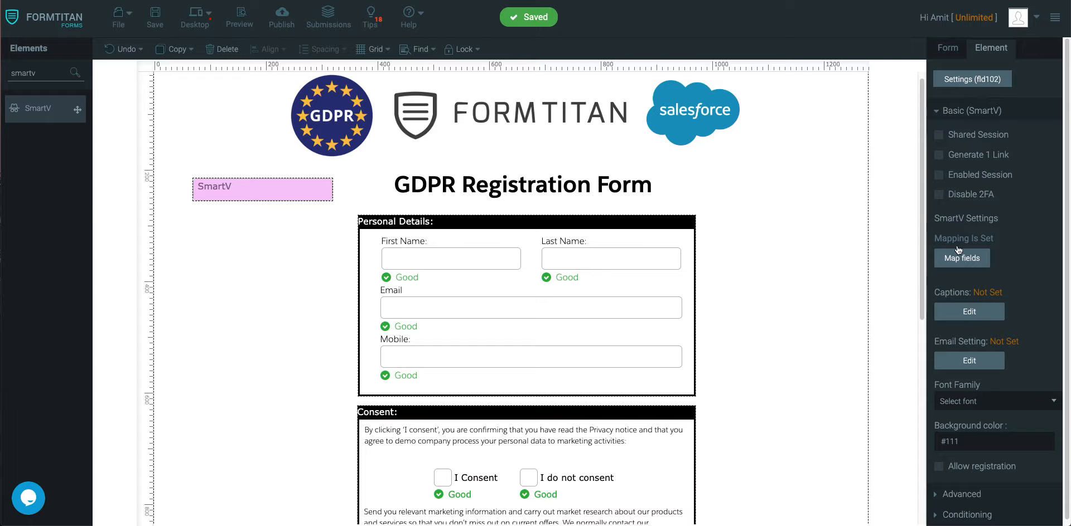
mouse_move(957, 160)
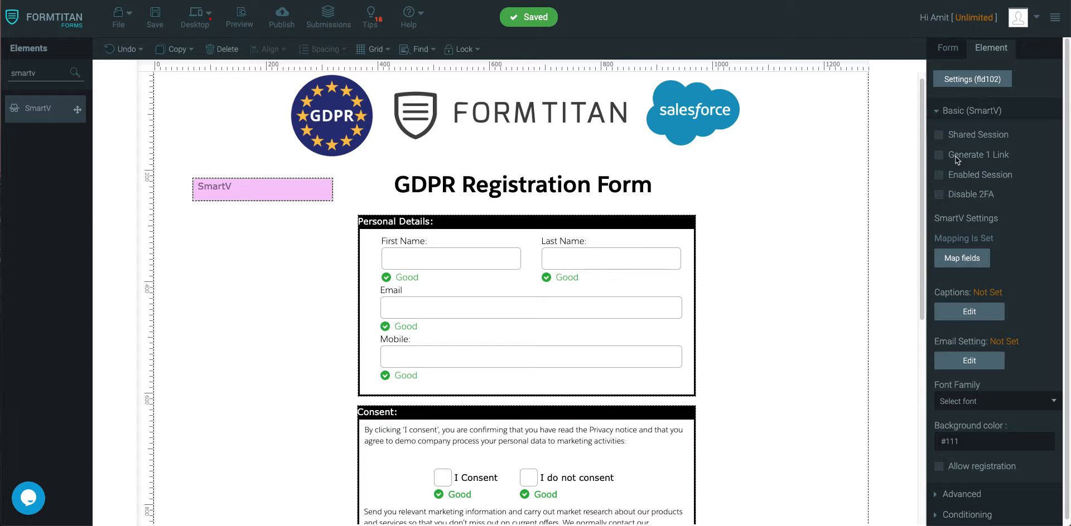
Enable Shared Session on the GDPR SmartV login with Demo Canvas as source, and save
click(939, 134)
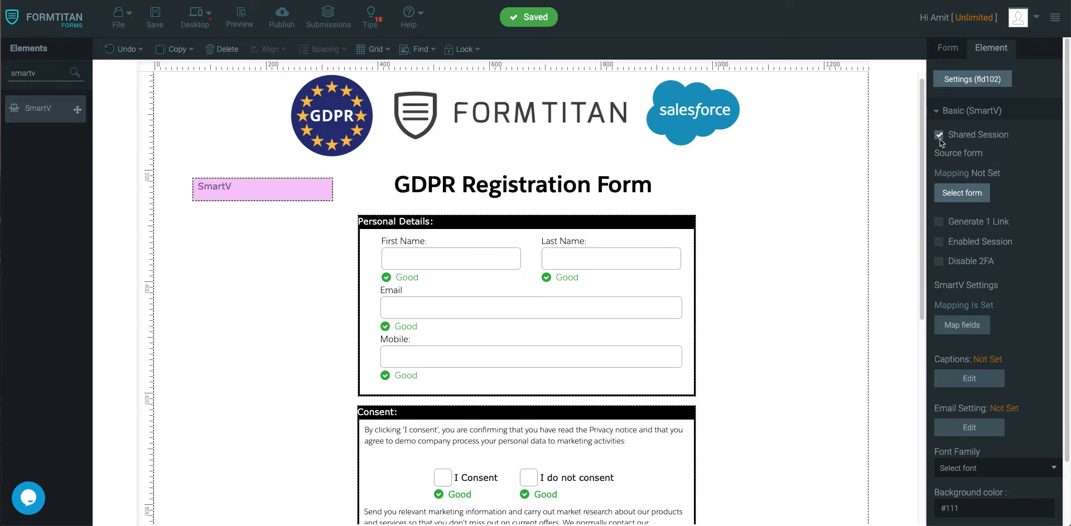
click(938, 135)
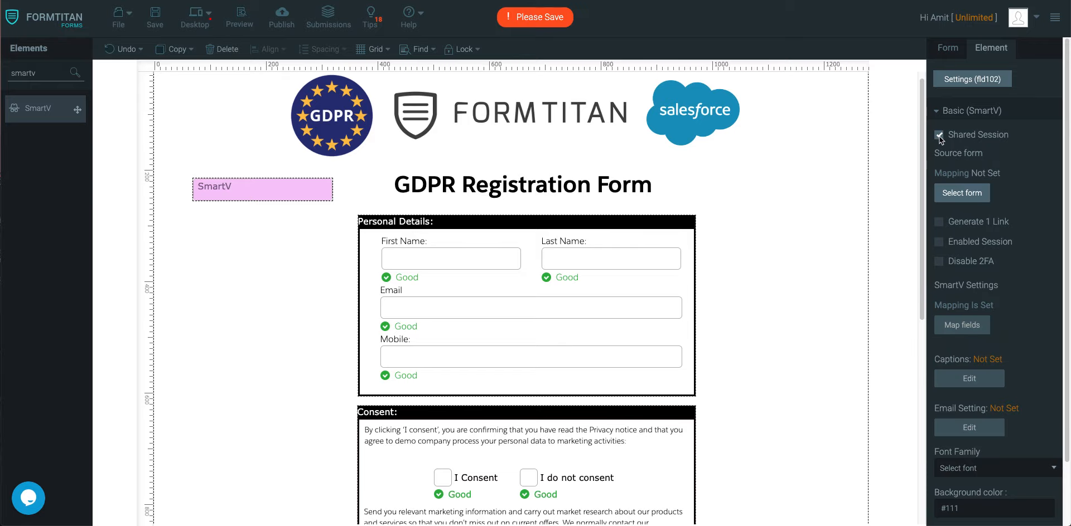
click(961, 192)
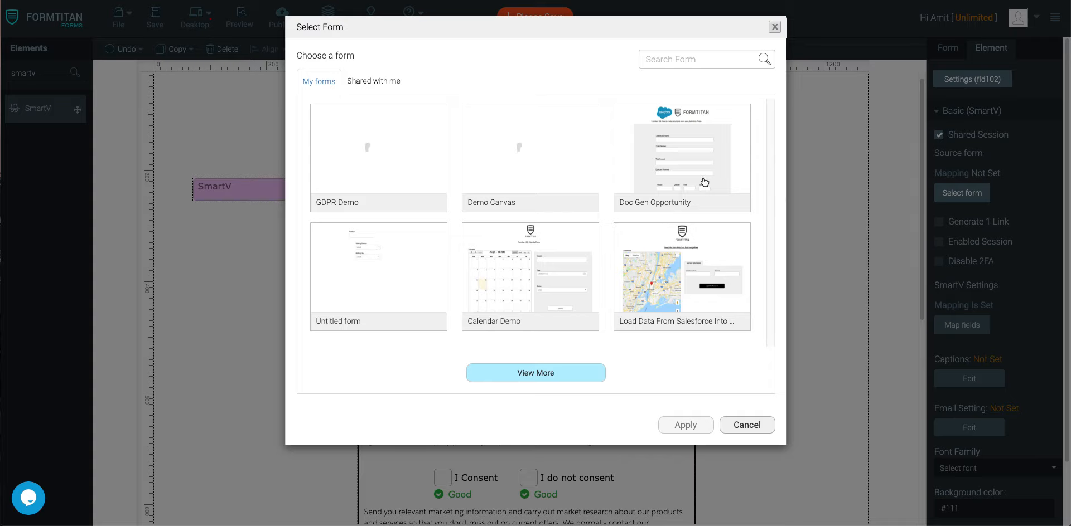
click(529, 157)
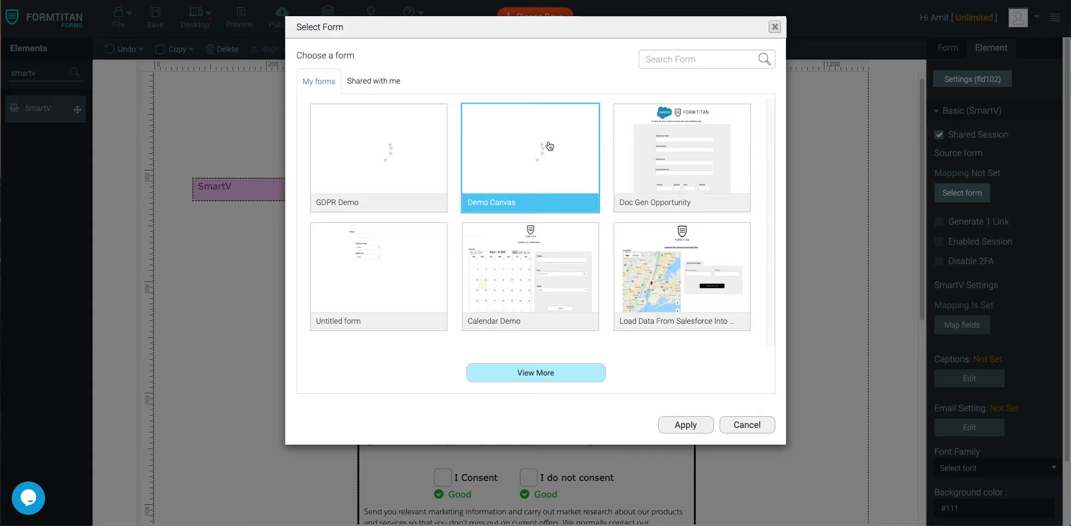
mouse_move(637, 374)
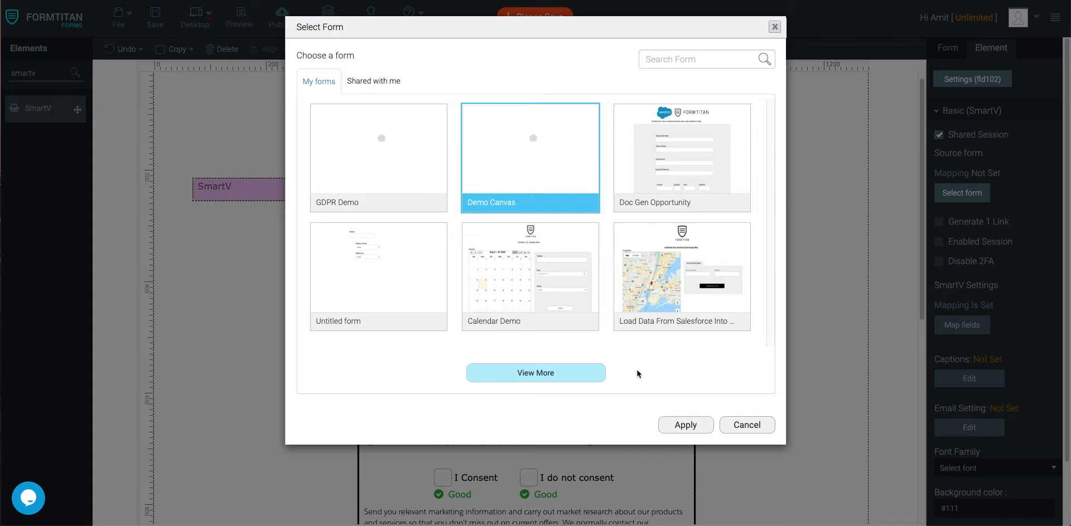
click(685, 425)
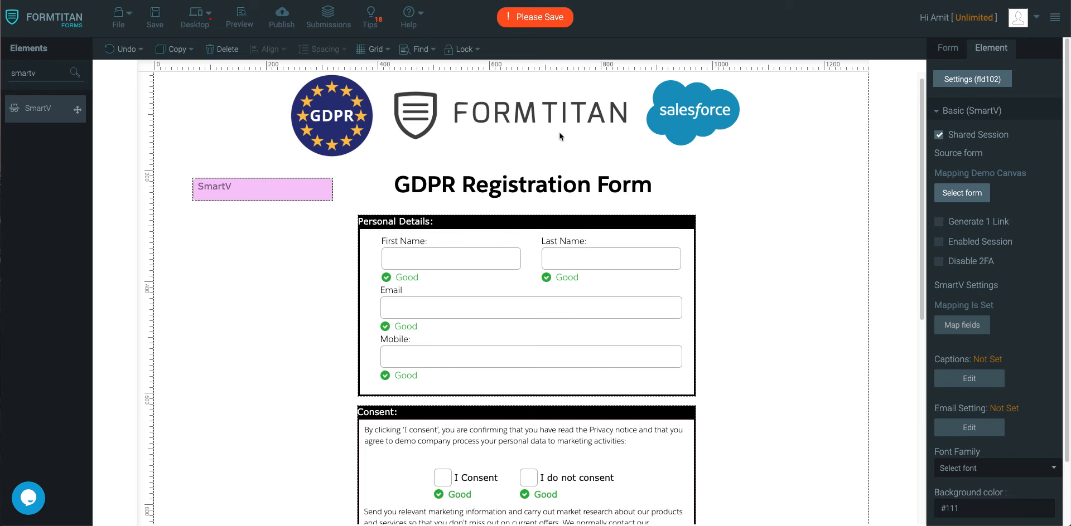
click(154, 15)
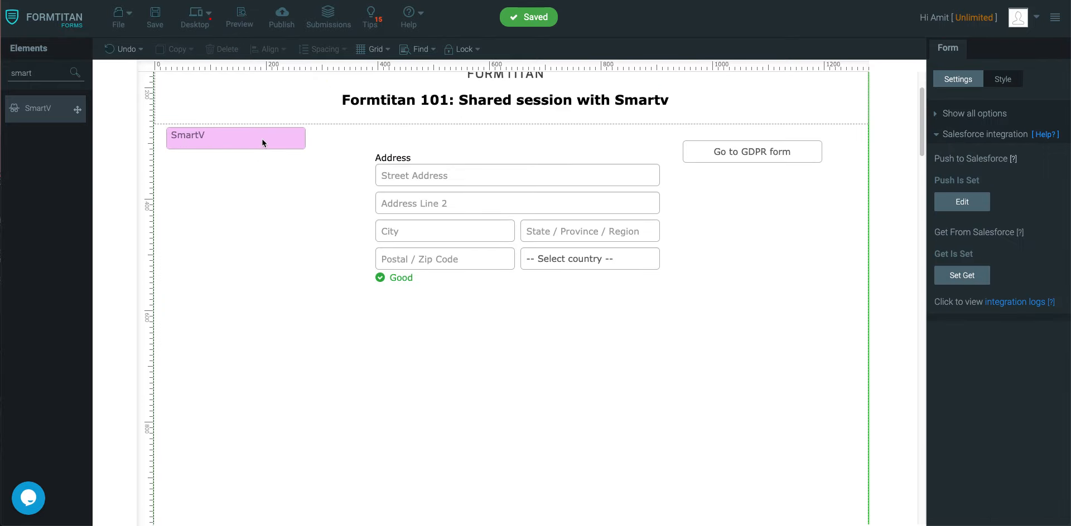
Turn on Enabled Session for the SmartV login with a 5-minute value
click(235, 137)
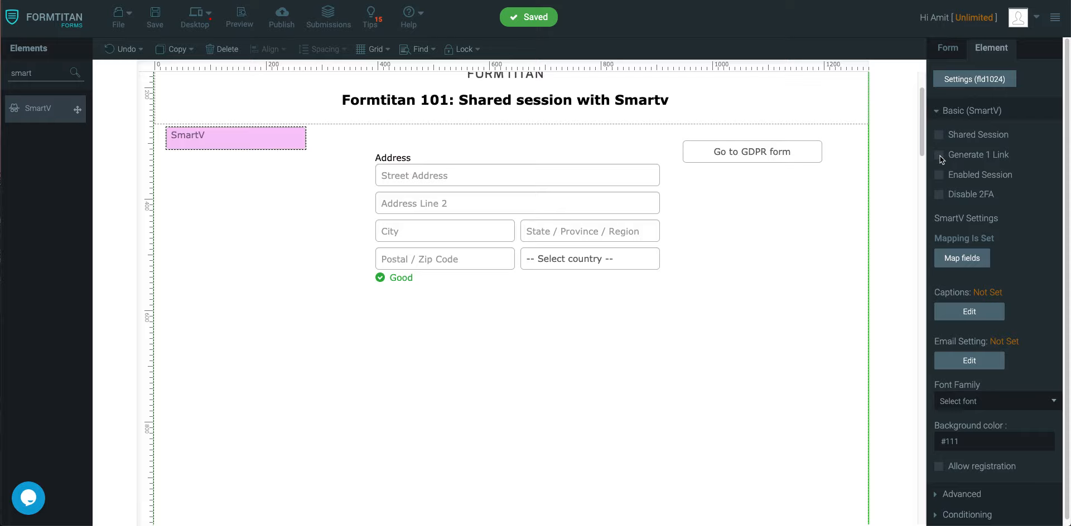
mouse_move(948, 189)
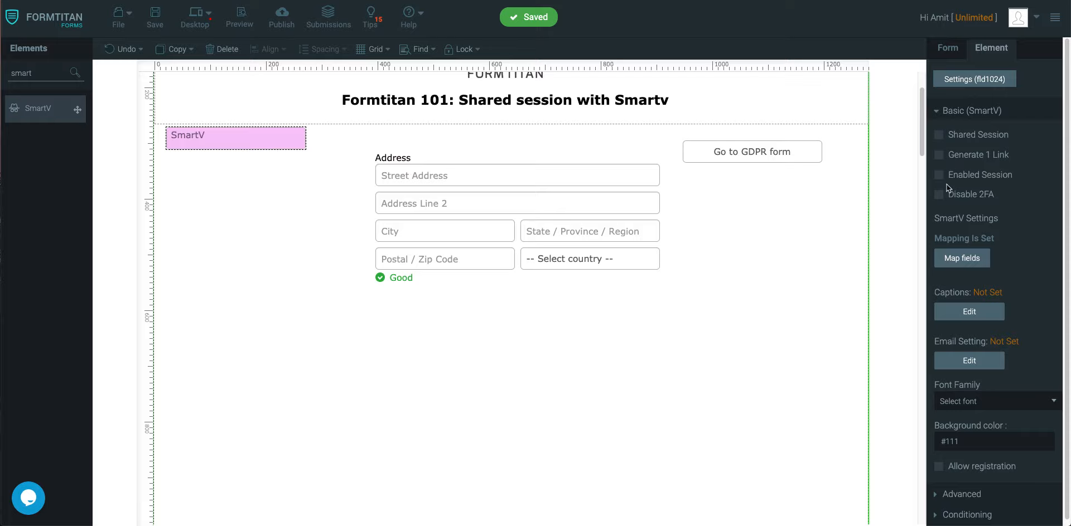
click(939, 174)
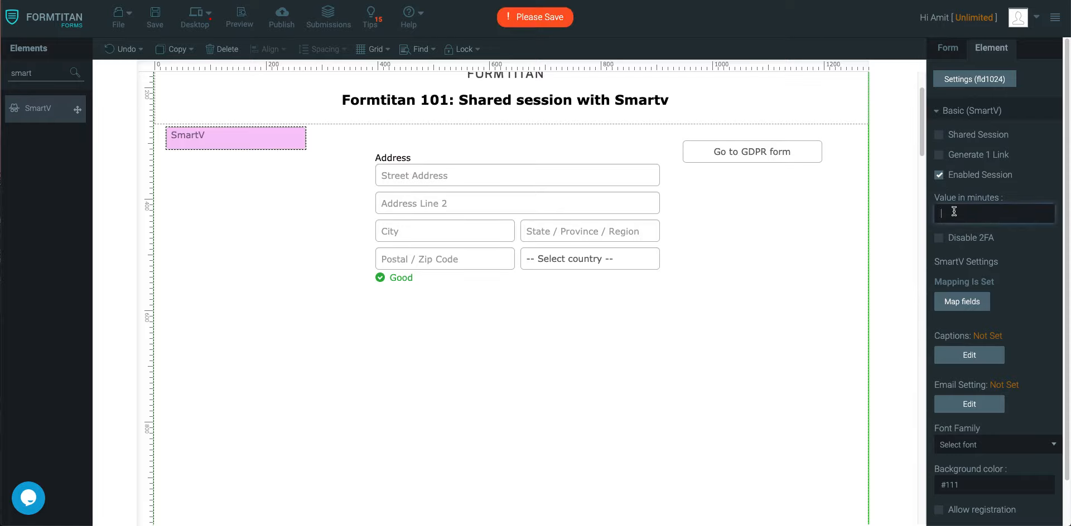
text(5)
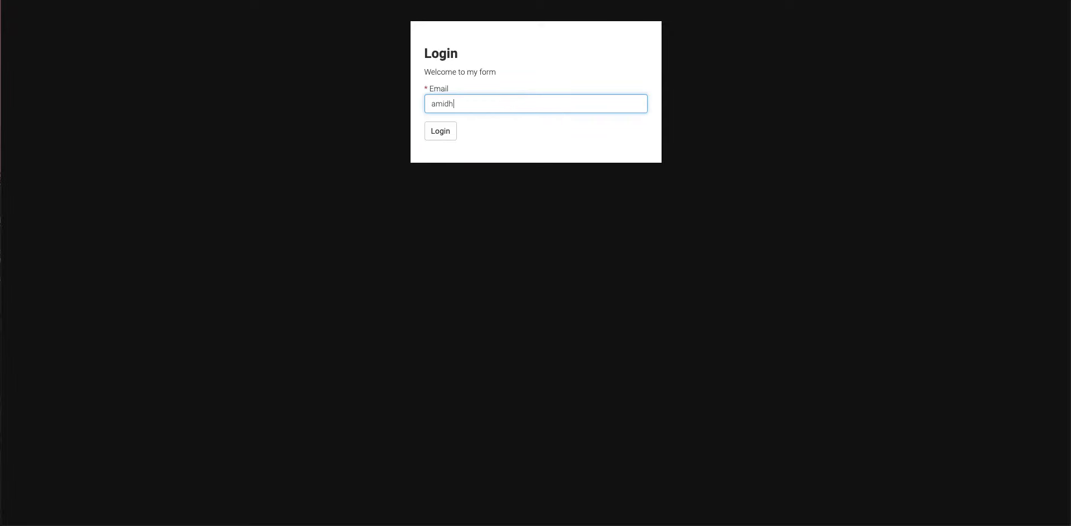
click(440, 130)
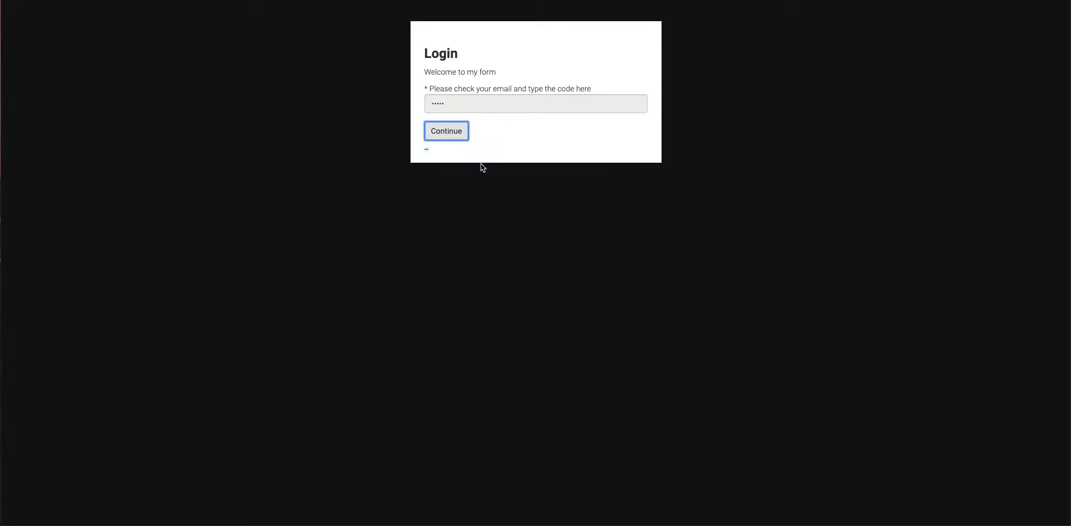
click(445, 131)
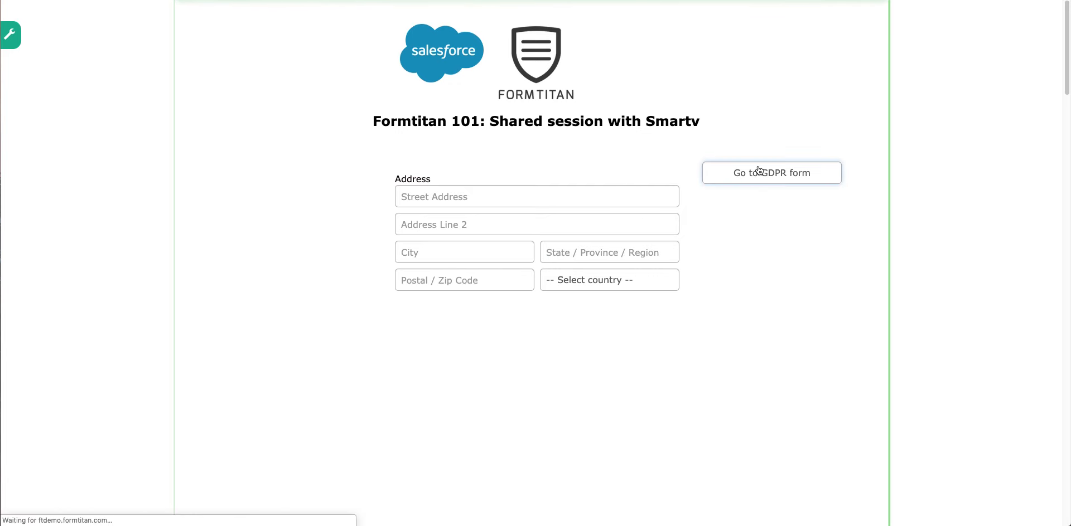
click(770, 172)
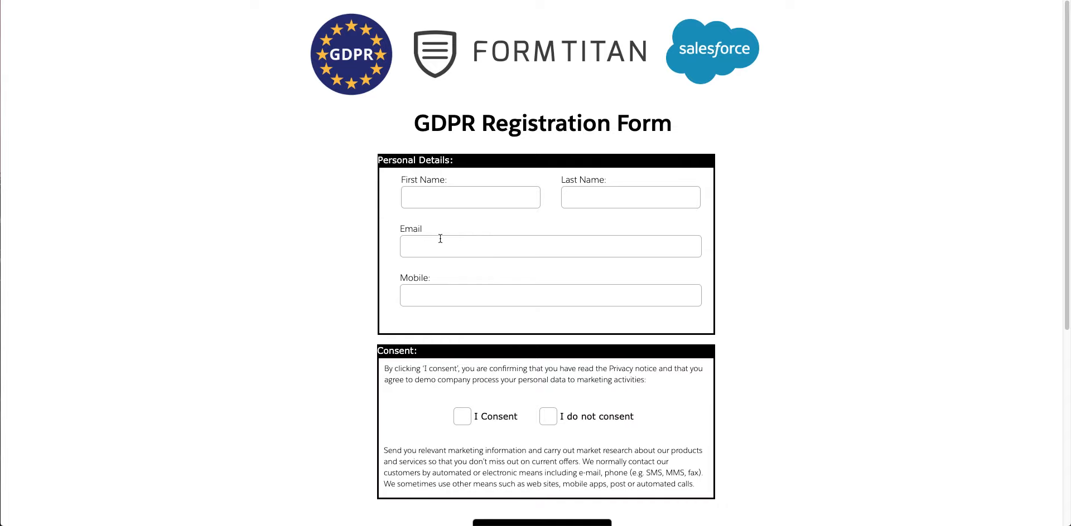
mouse_move(690, 178)
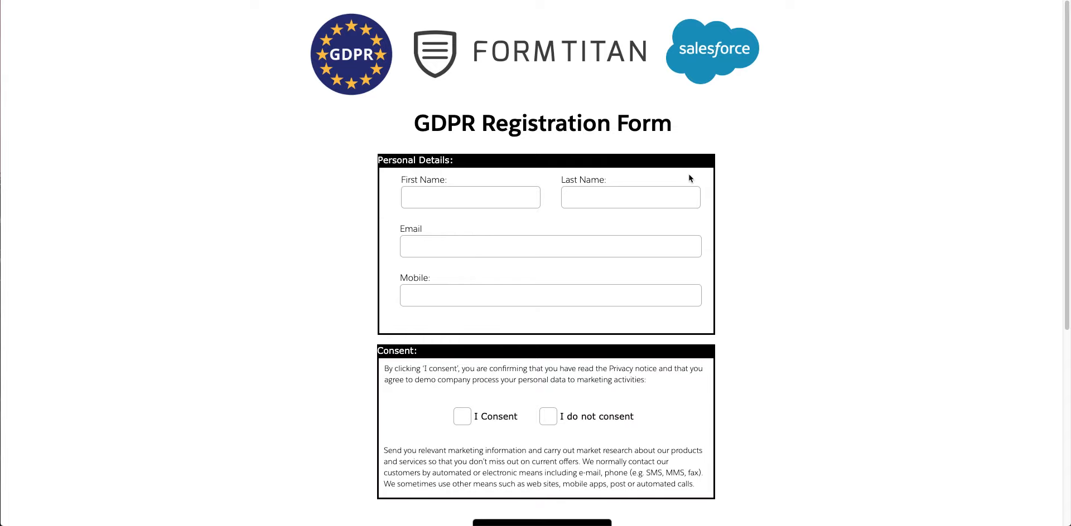
scroll(down, 3)
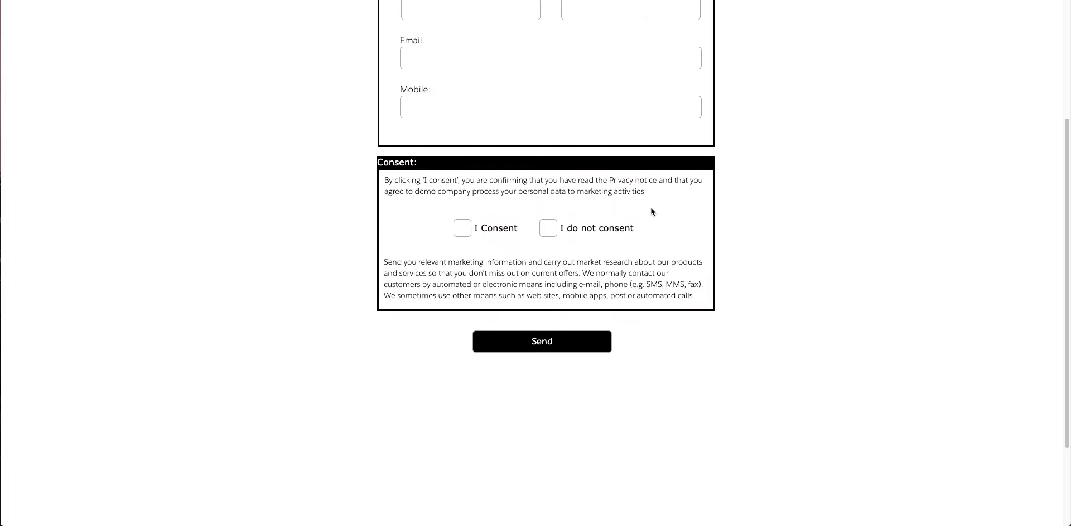
scroll(up, 3)
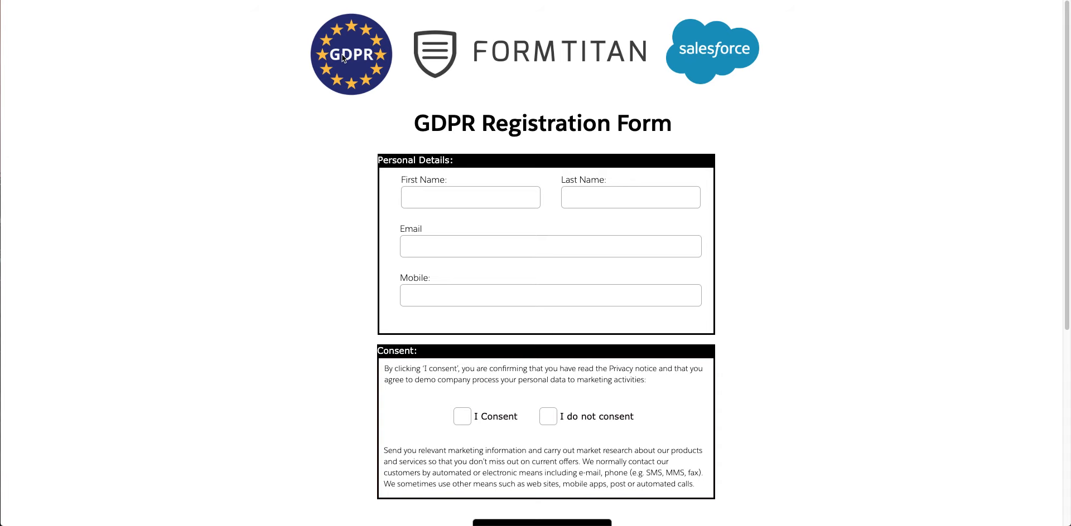
click(240, 14)
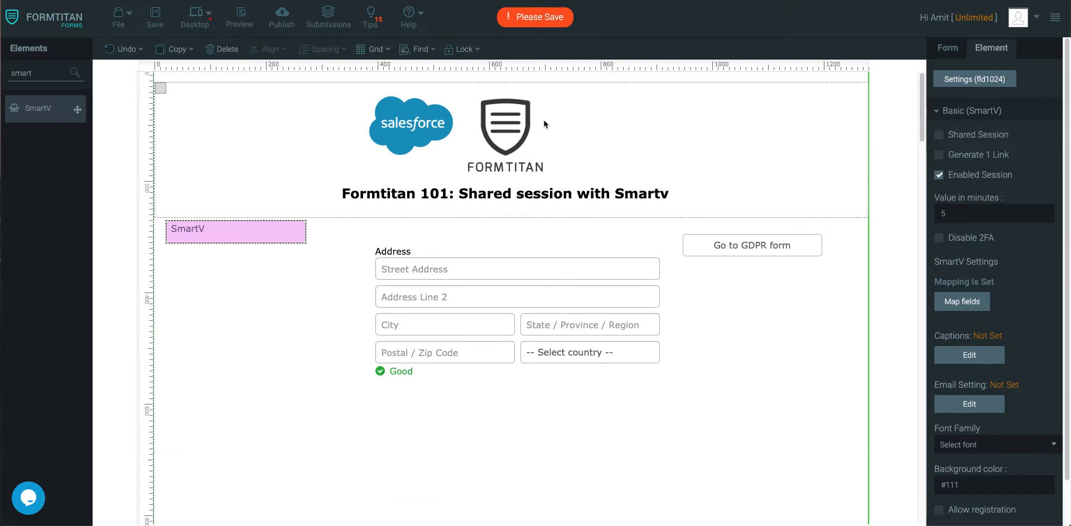
mouse_move(845, 157)
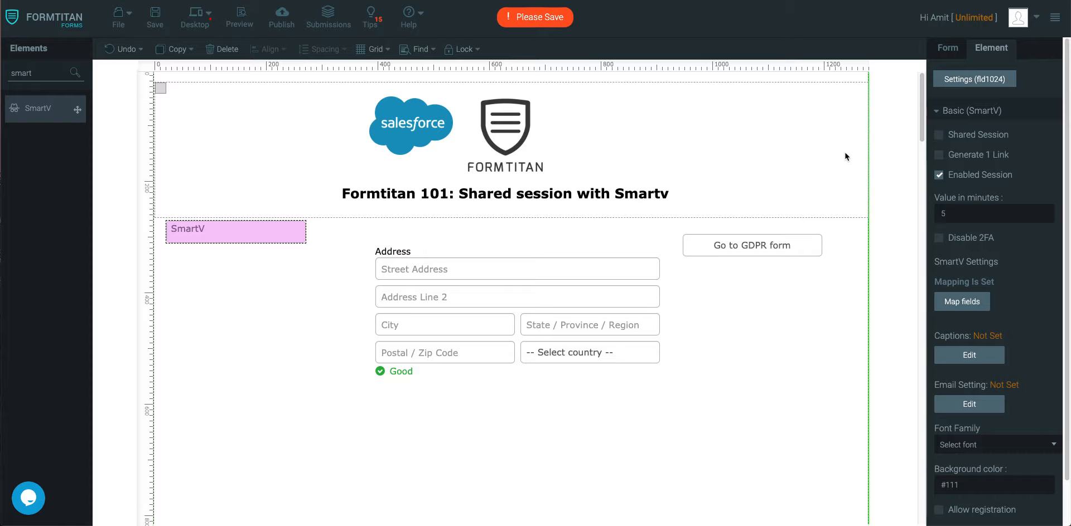
mouse_move(475, 126)
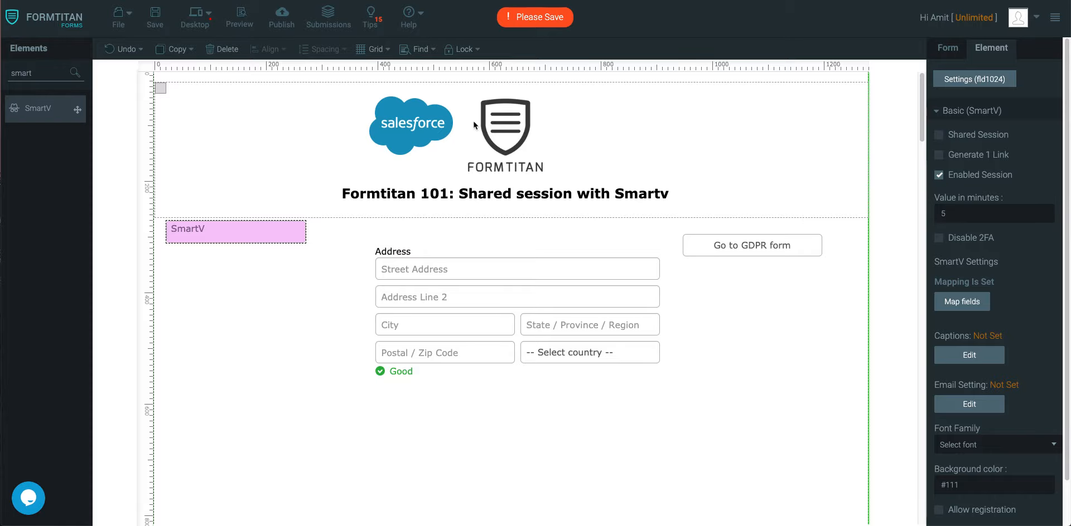
mouse_move(239, 17)
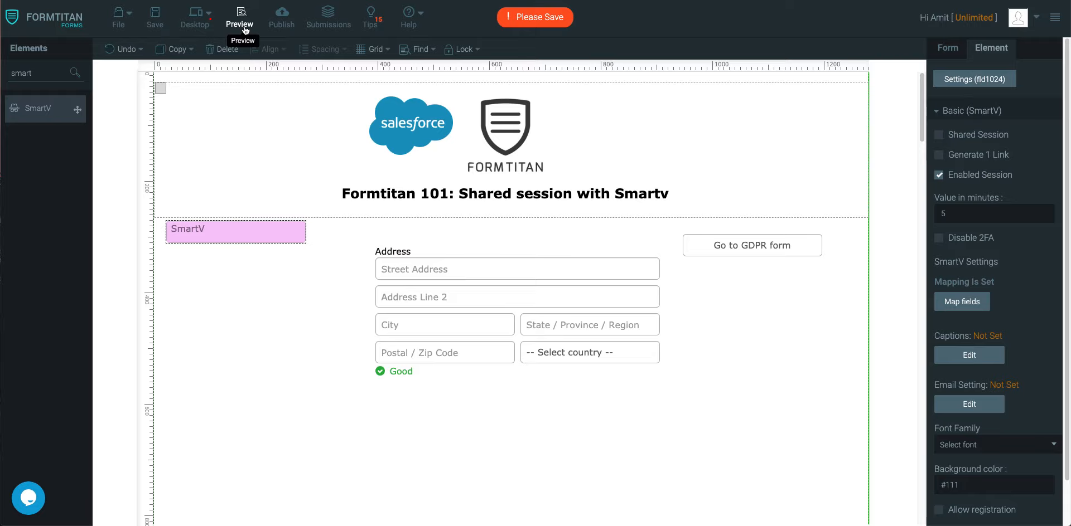
Scroll the forms list and open the GDPR Registration Form in the editor
scroll(down, 3)
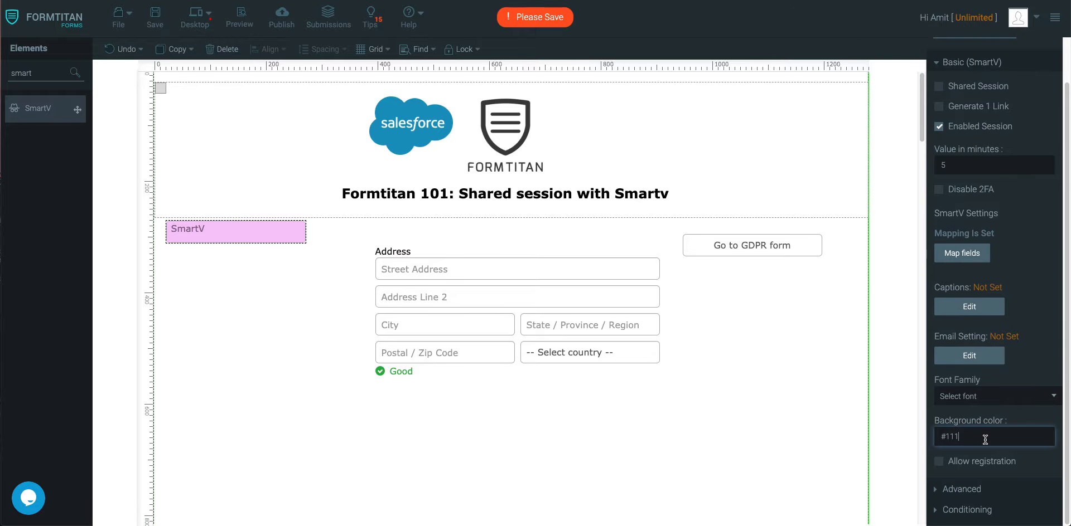
mouse_move(221, 133)
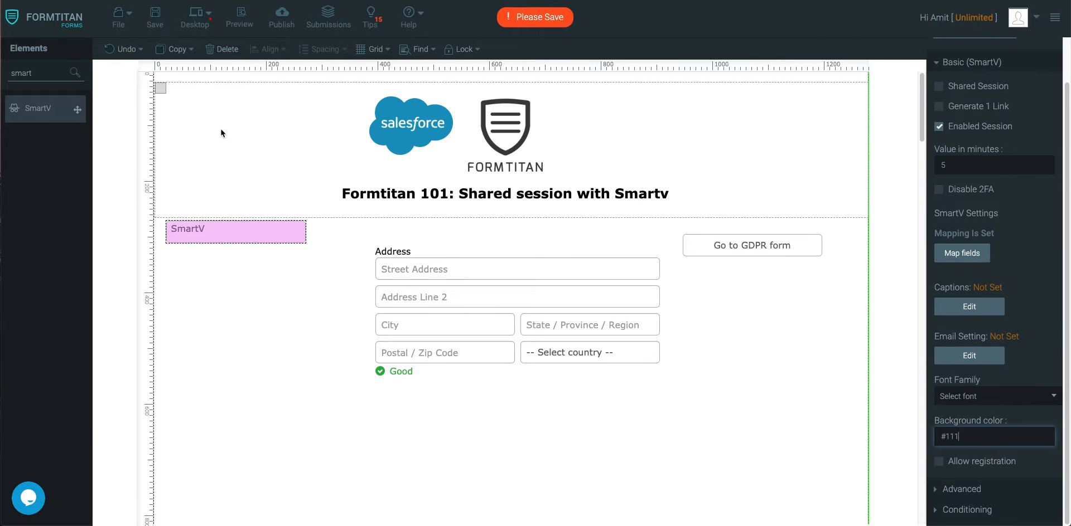
click(535, 17)
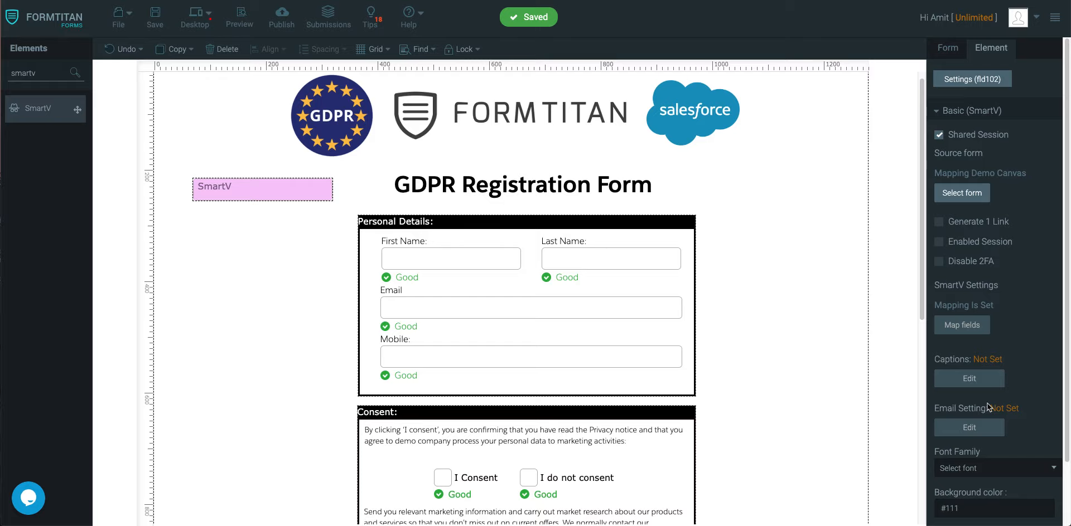
Scroll down through the GDPR Registration Form in the editor
scroll(down, 3)
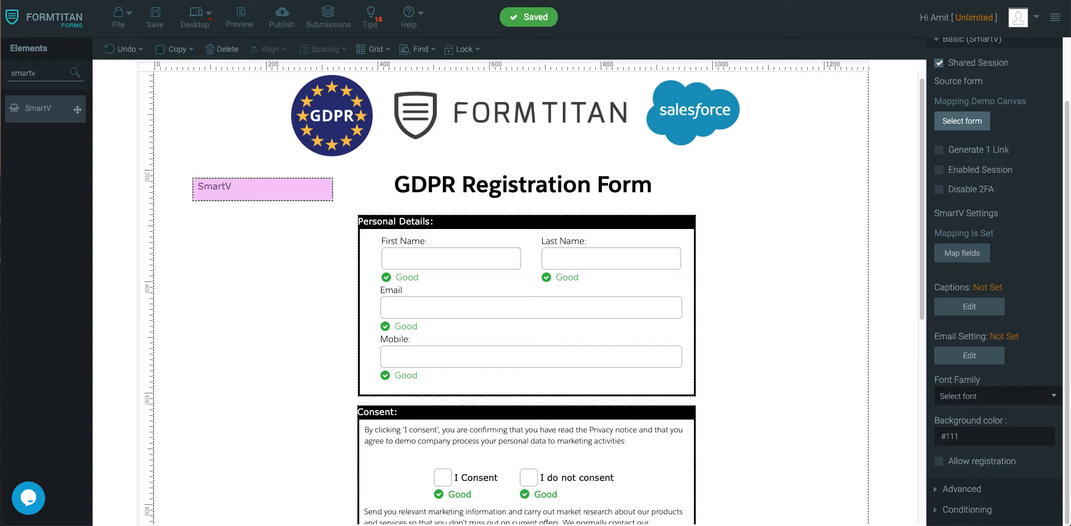
mouse_move(959, 433)
text(butt)
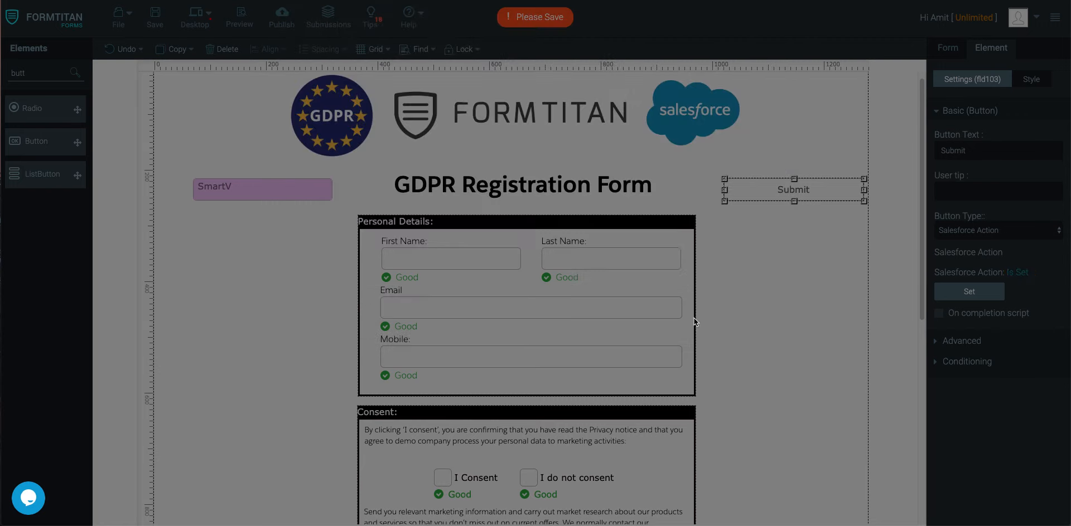
Label the button 'Logout' with type SmartV Logout, save, then select the SmartV element
text(Log)
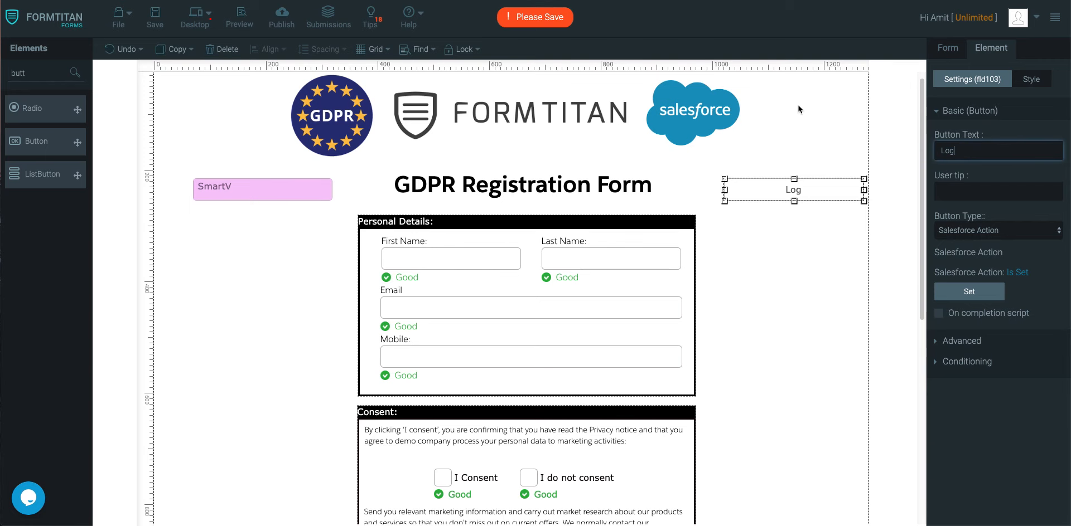
click(997, 230)
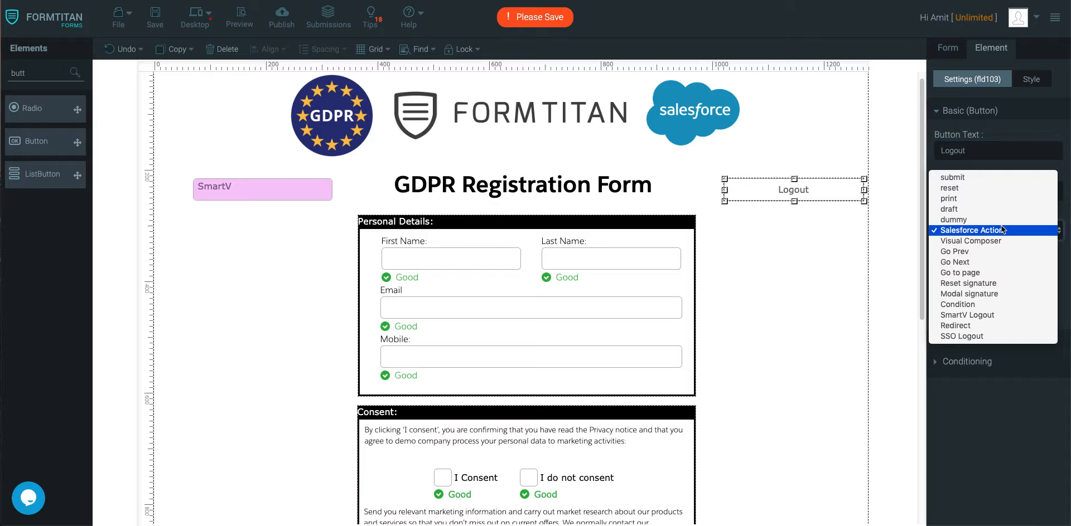
click(967, 314)
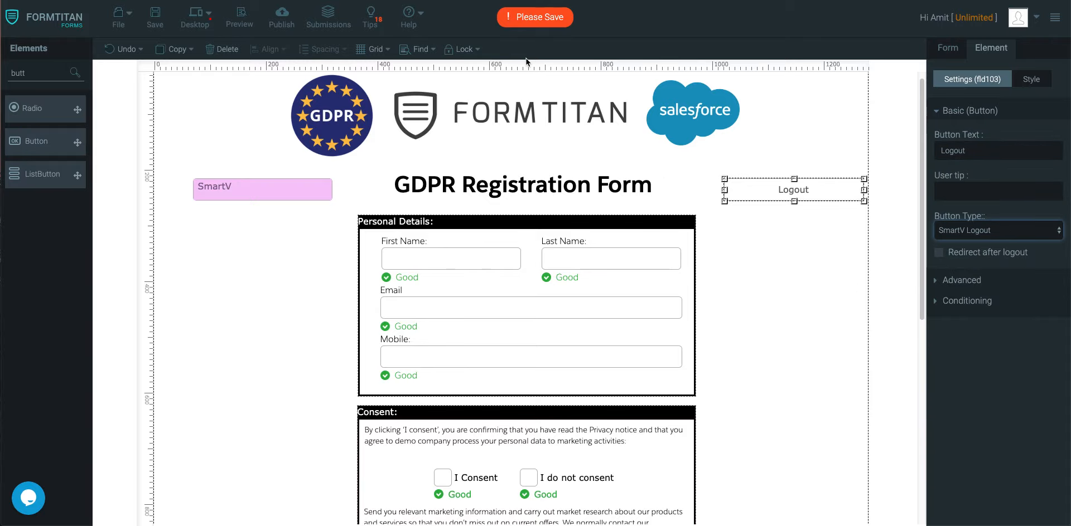
click(154, 14)
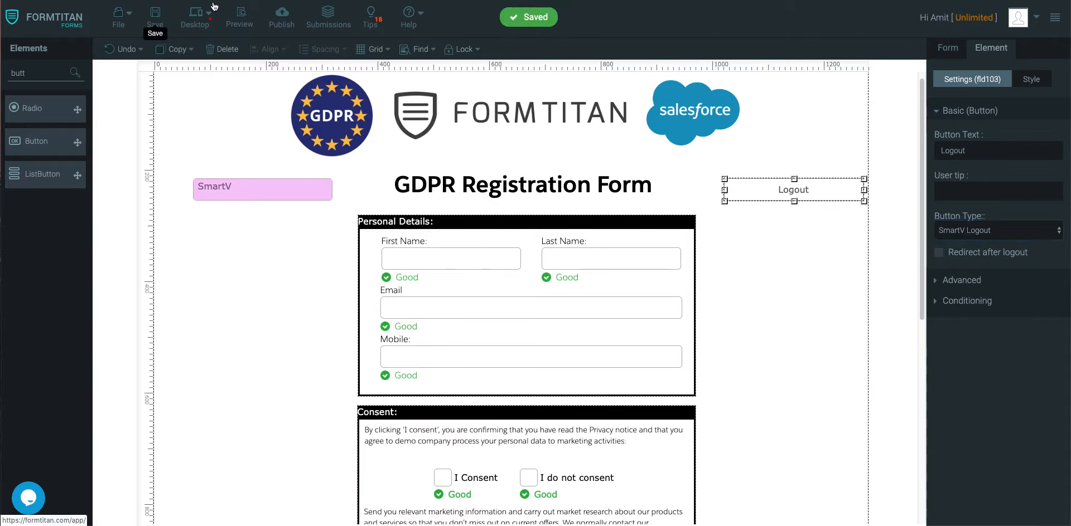
click(262, 187)
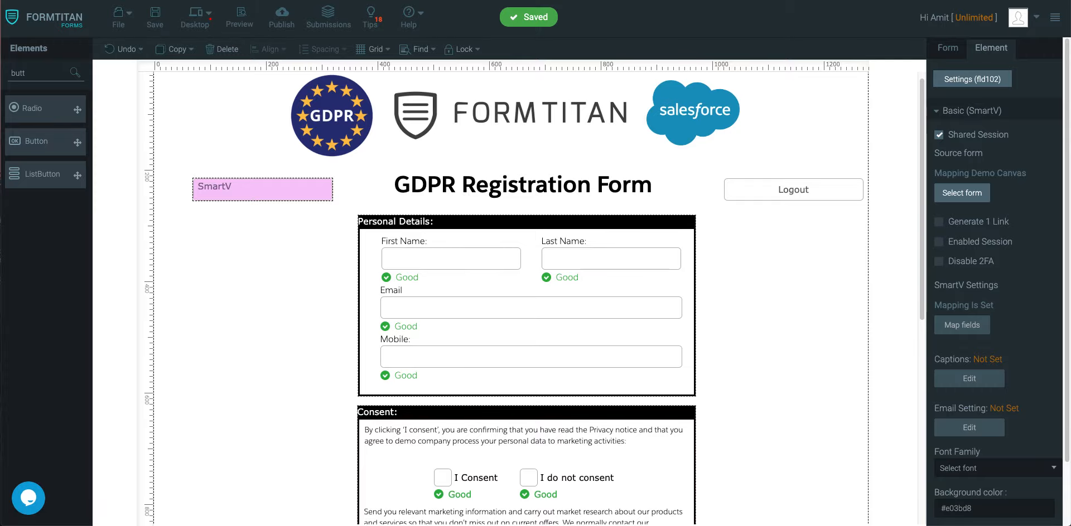
Preview the GDPR form, log out, sign back in with the emailed code, then log out again
click(239, 14)
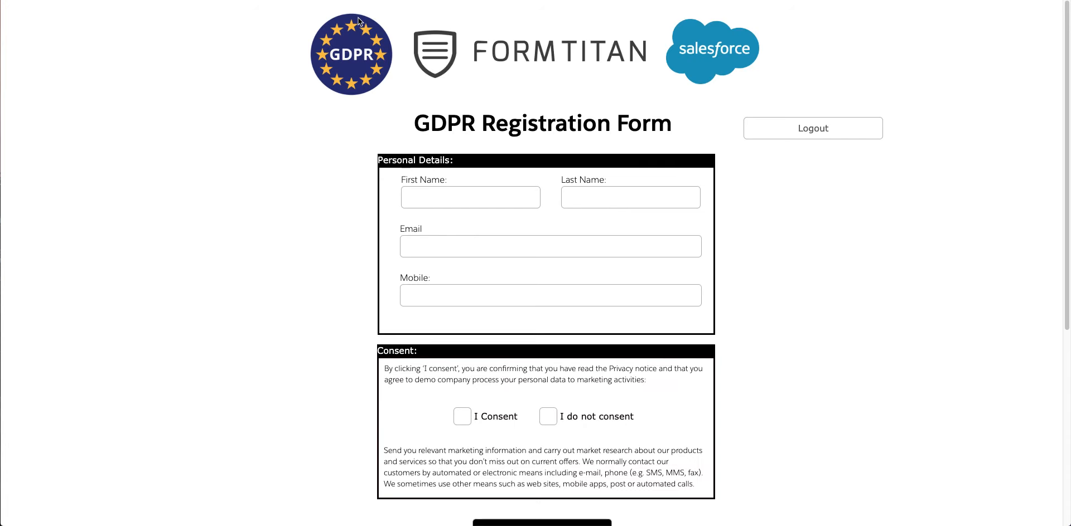
mouse_move(813, 129)
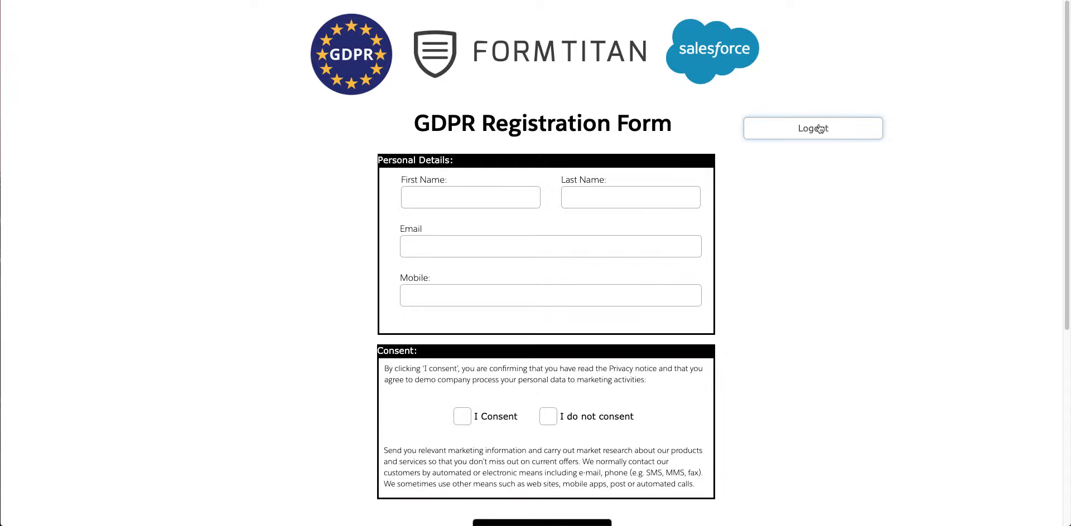
click(812, 128)
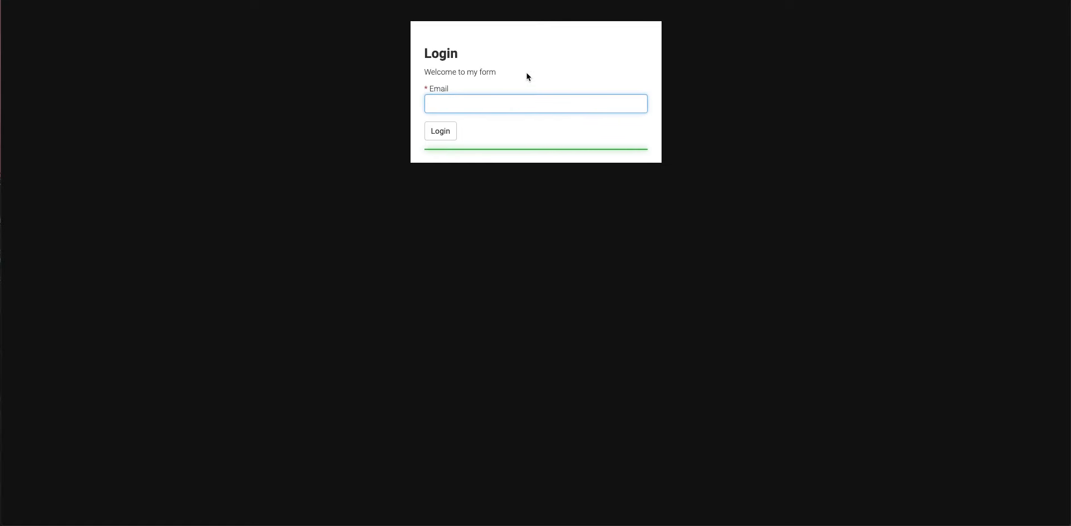
click(440, 131)
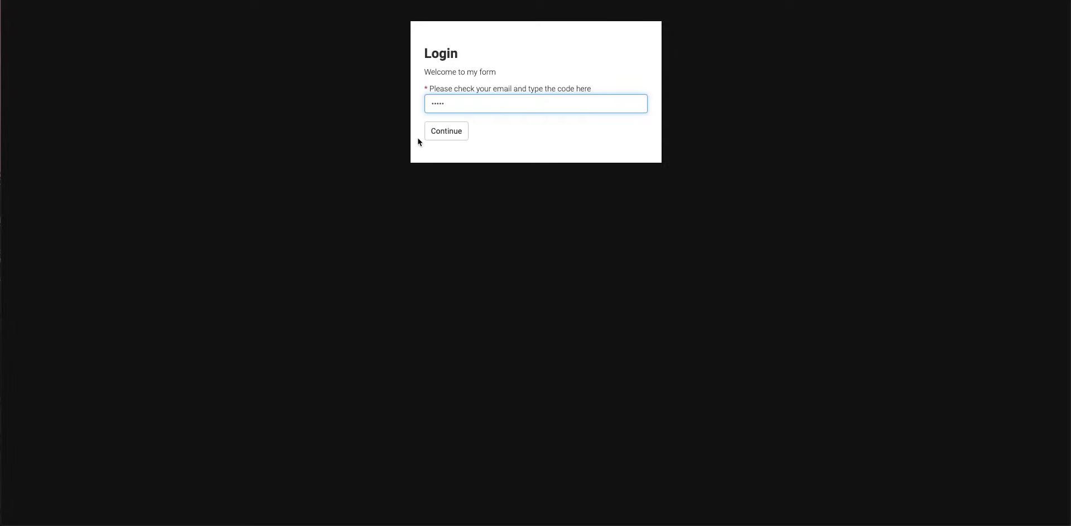
click(445, 131)
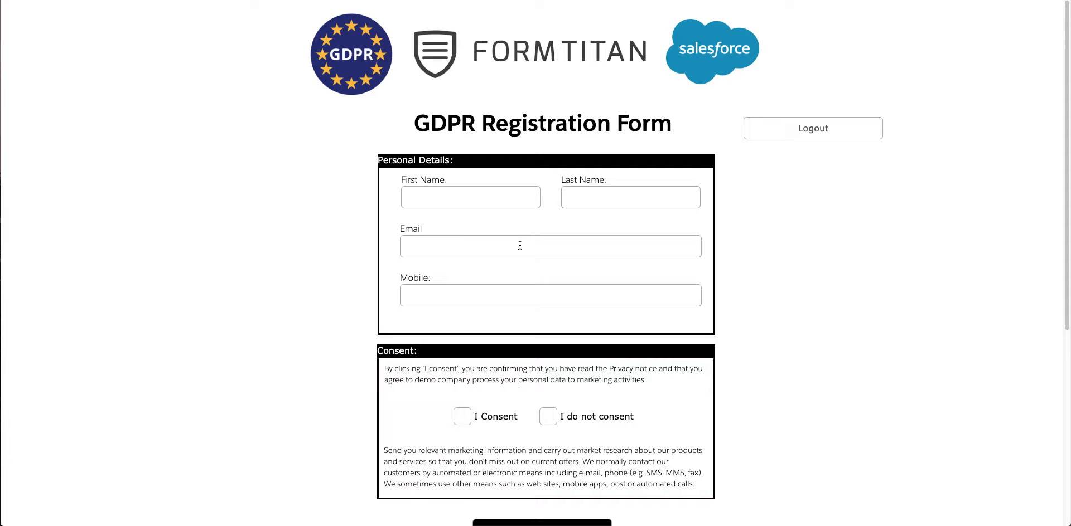
mouse_move(806, 145)
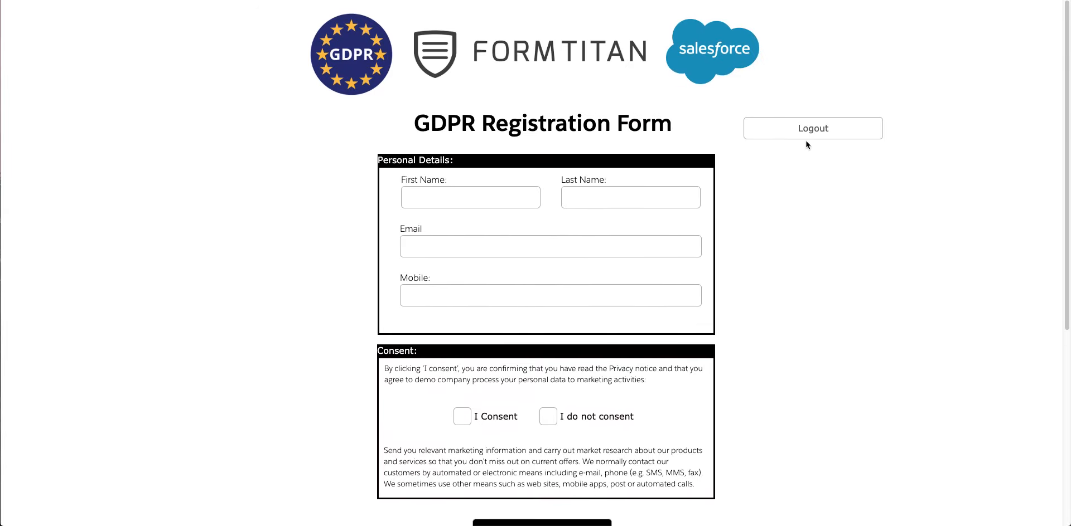
click(812, 128)
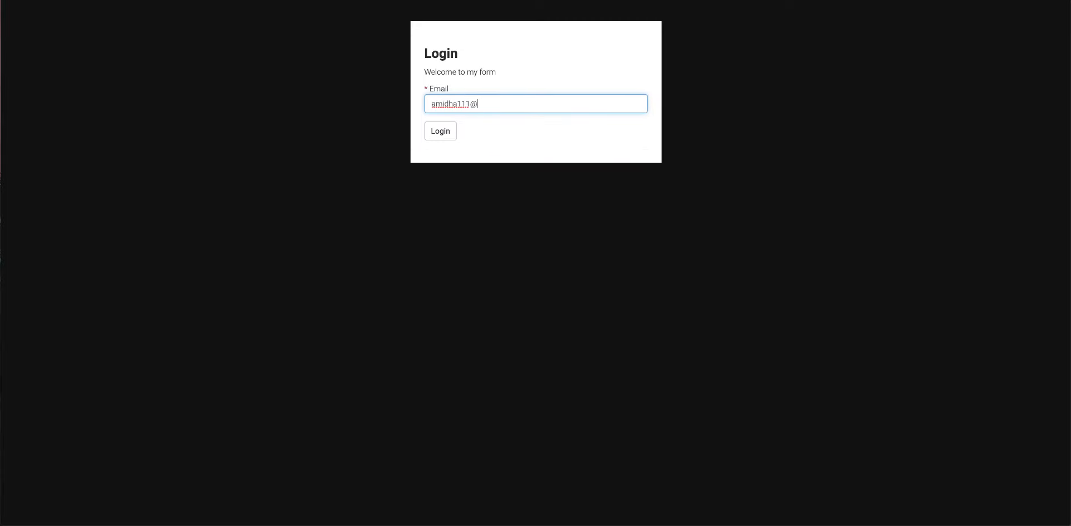
Sign in with email and verification code, then follow 'Go to GDPR form' and scroll it
click(440, 130)
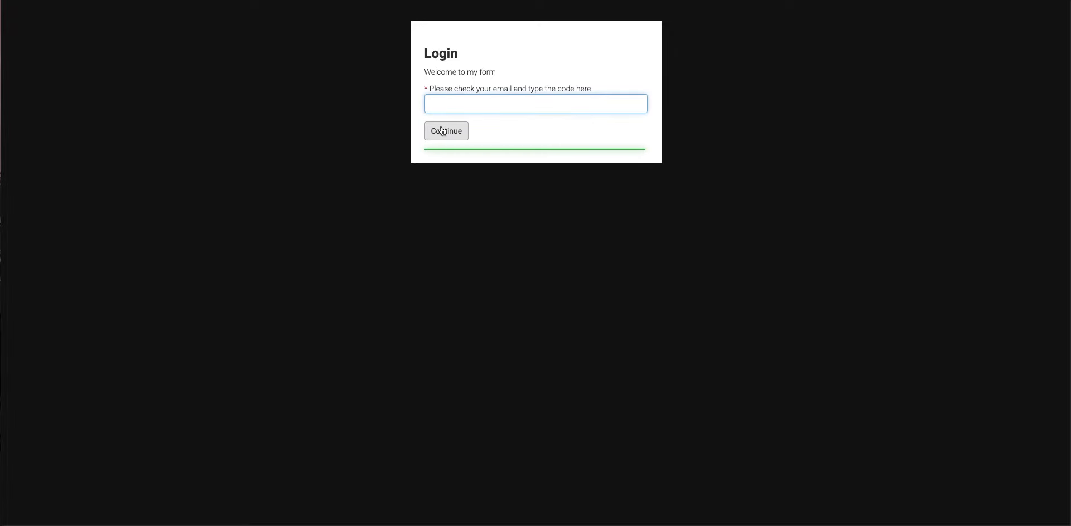
click(445, 131)
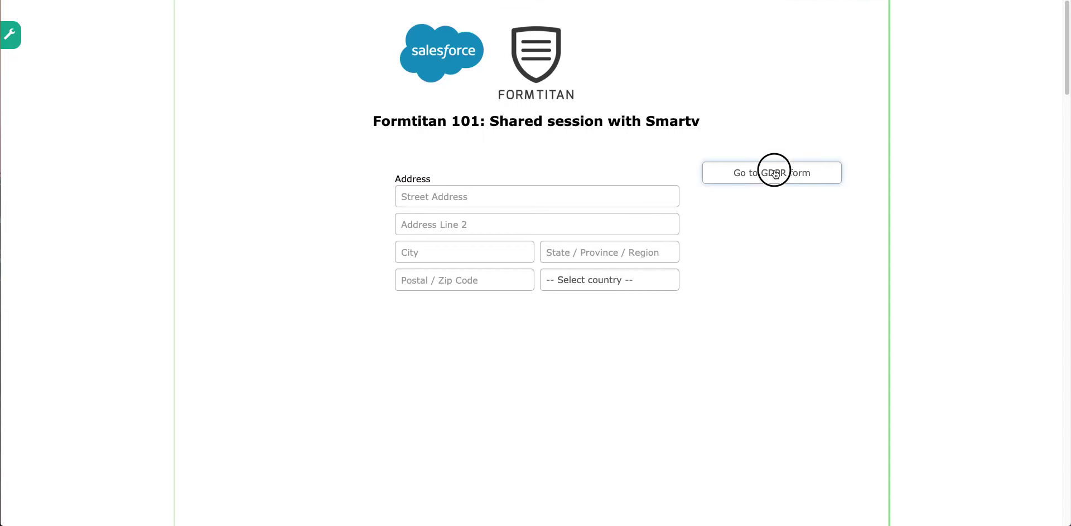
click(770, 172)
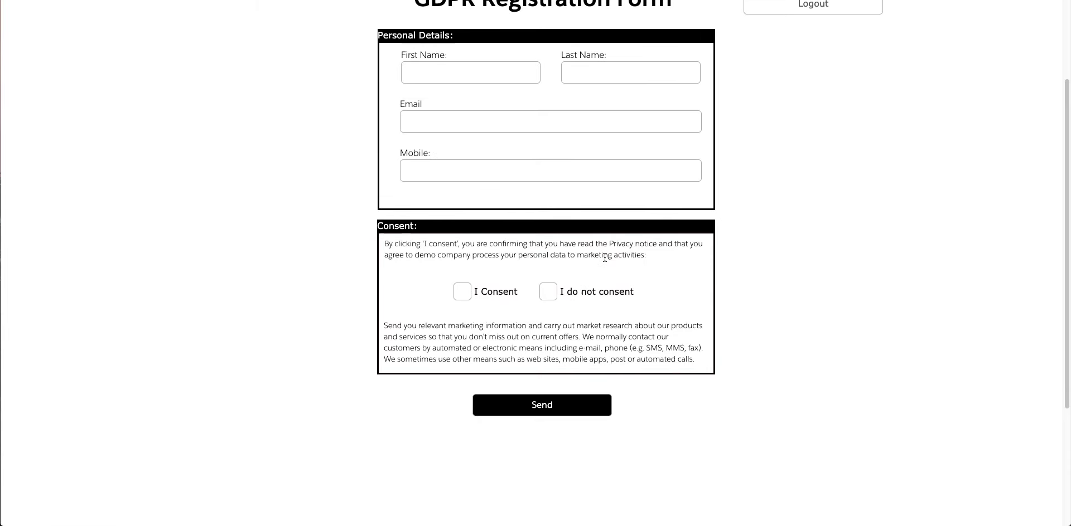
scroll(up, 3)
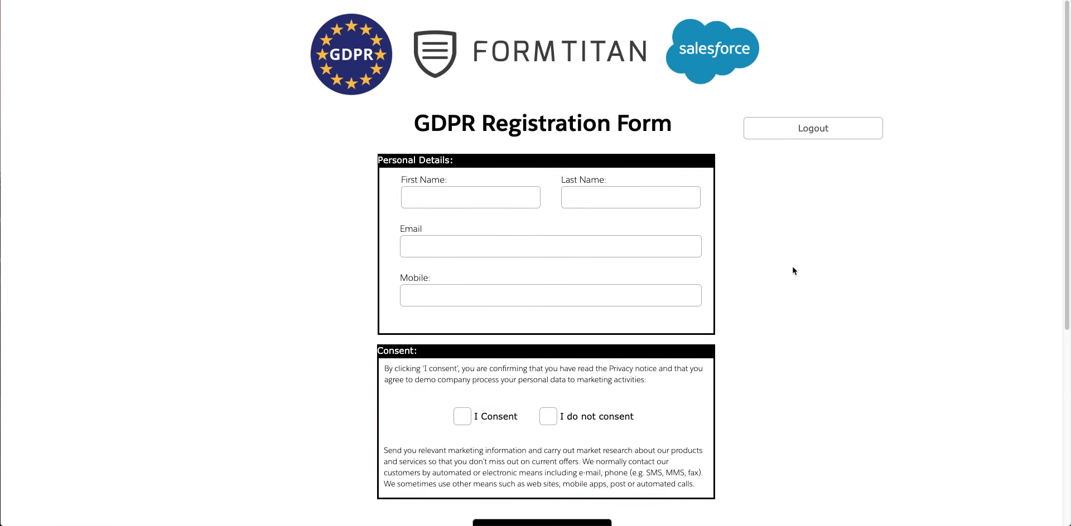
mouse_move(522, 153)
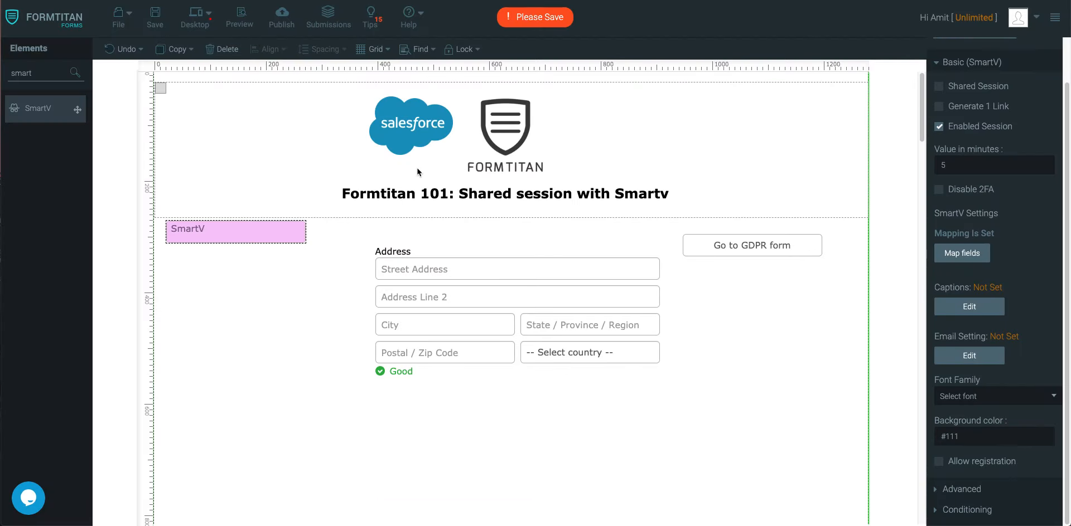
Switch the editor to the GDPR Registration Form and open Shared Session's Select form list
click(948, 48)
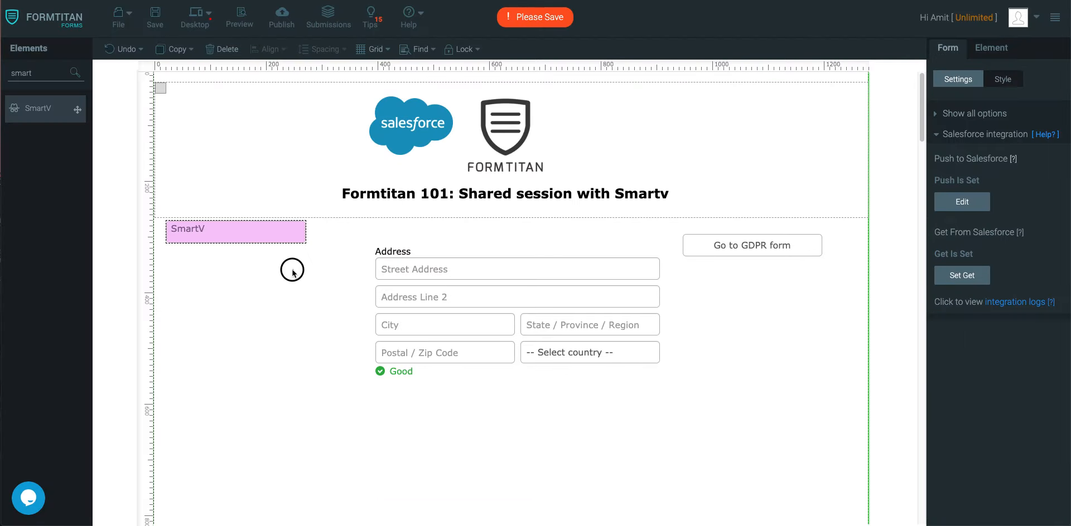
click(366, 205)
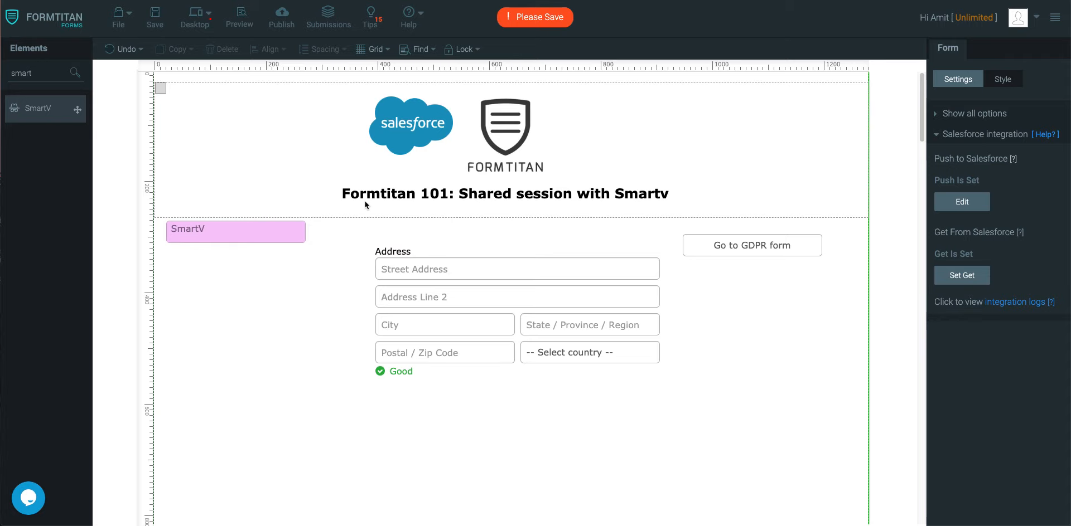
click(751, 246)
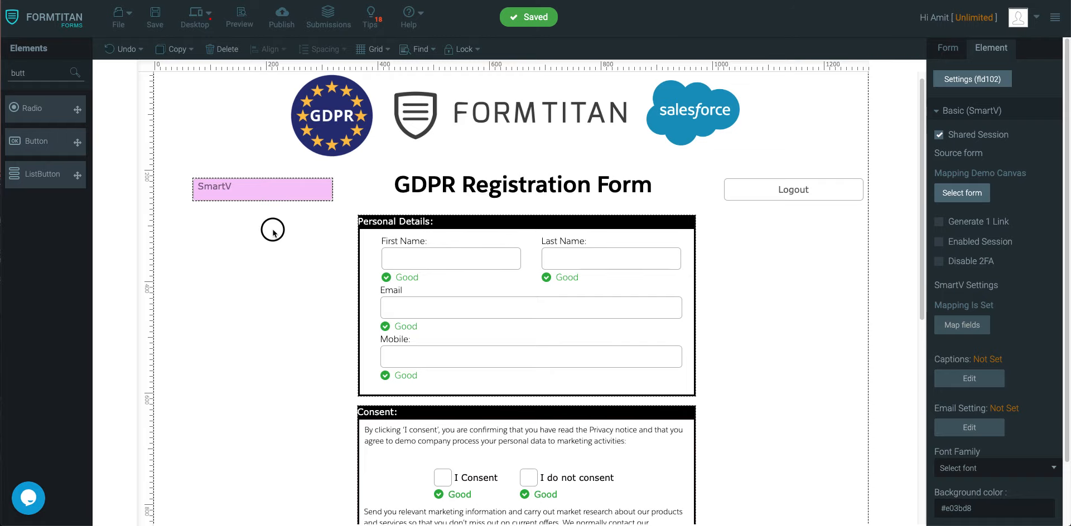
mouse_move(988, 160)
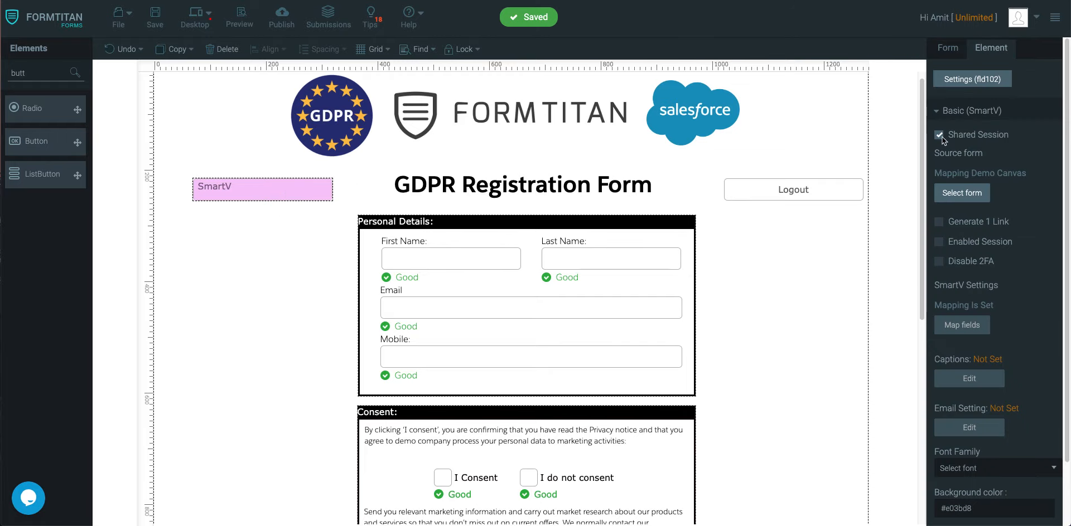
click(961, 192)
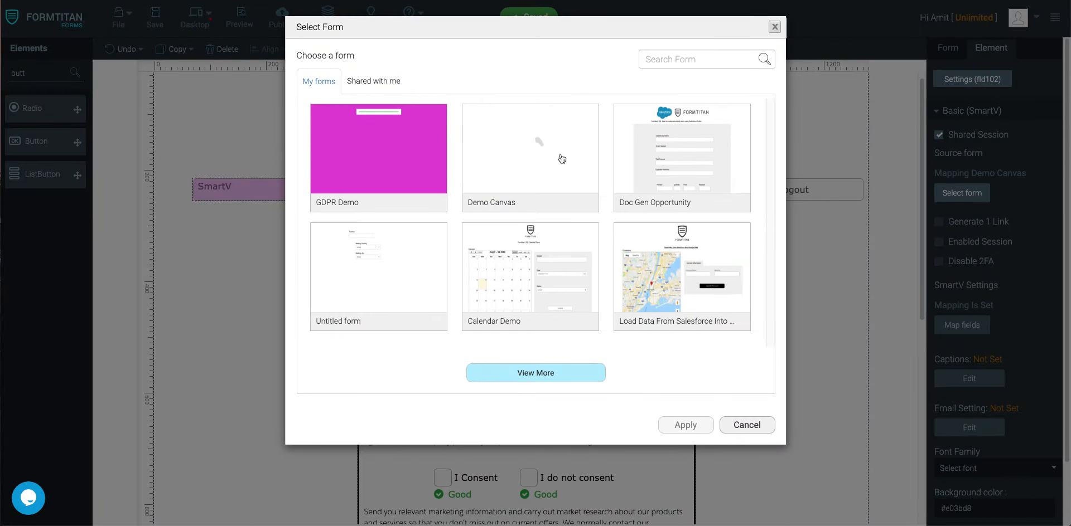